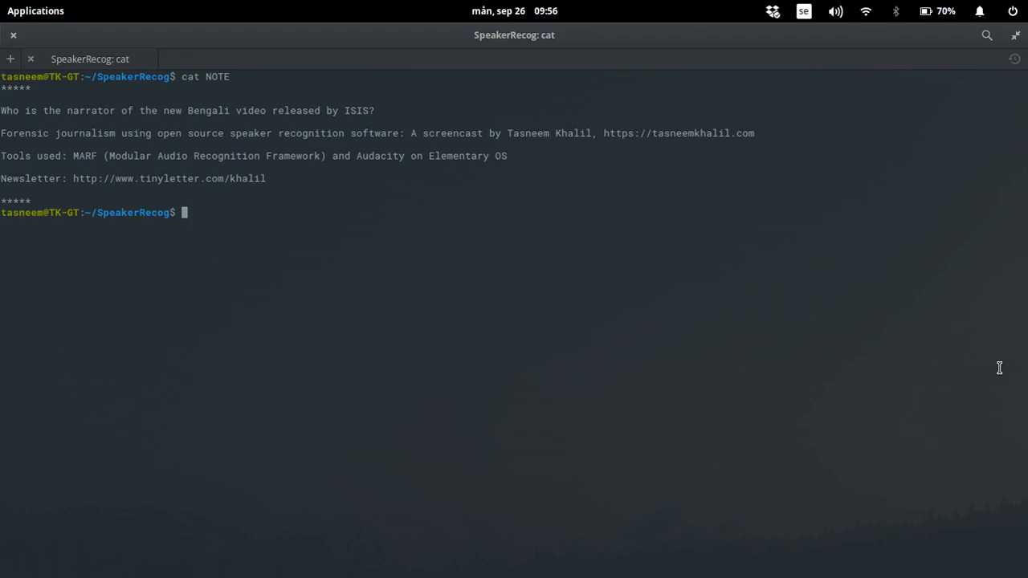
- List the SpeakerRecog folder with dir and play ISIS.mp4 with mplayer until it exits
type("dir")
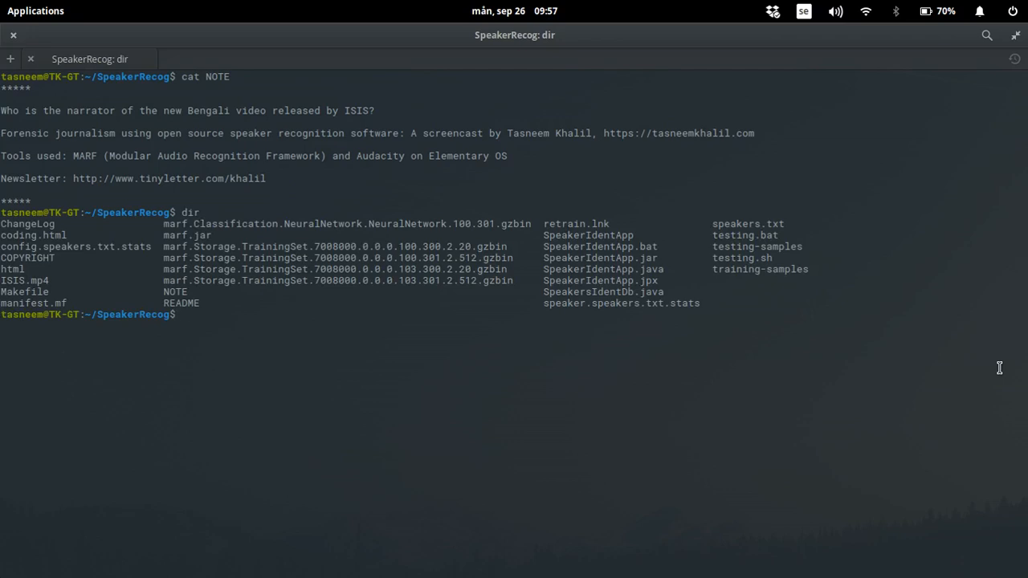
type("mpla")
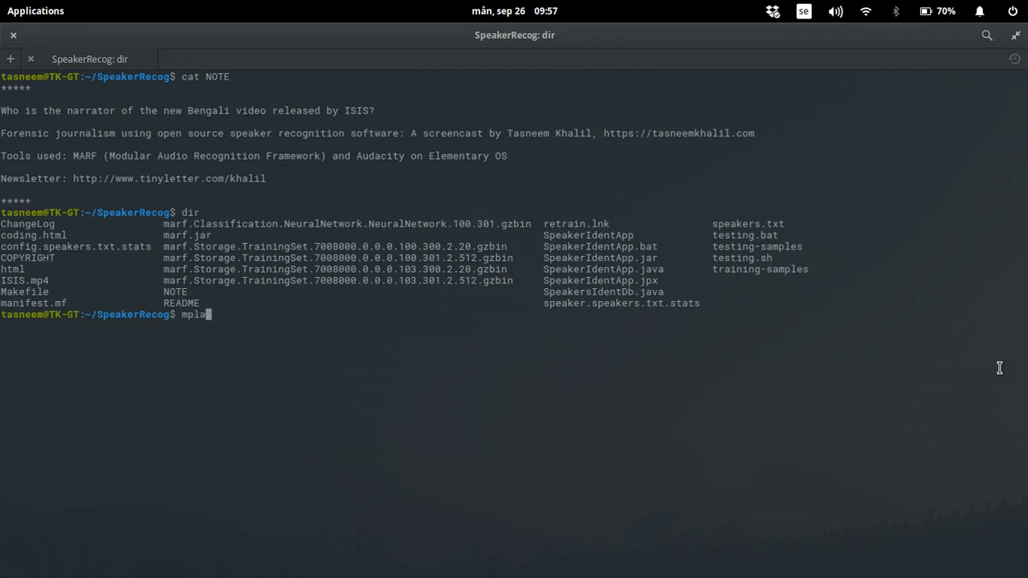
type("yer")
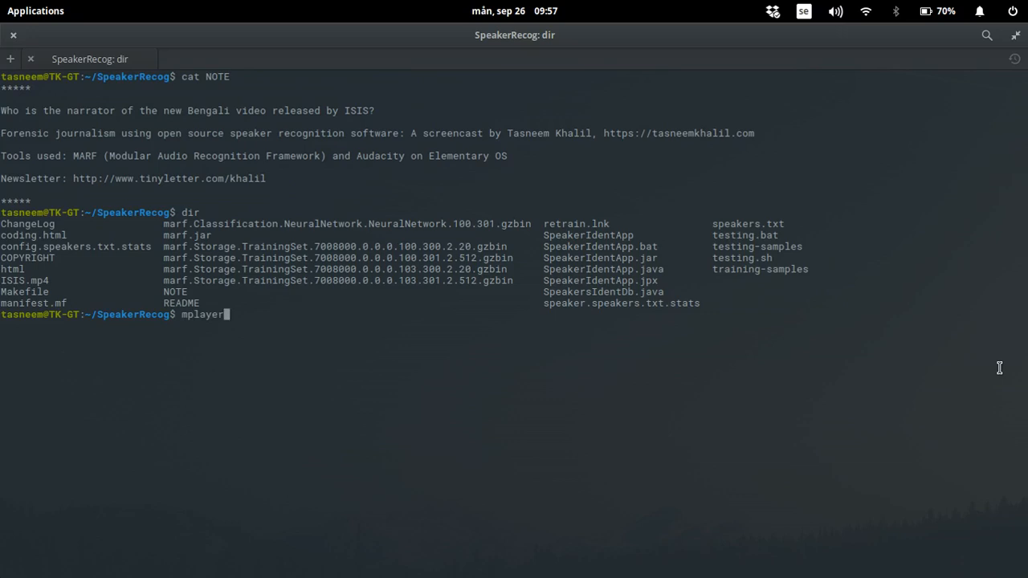
type("\" \"")
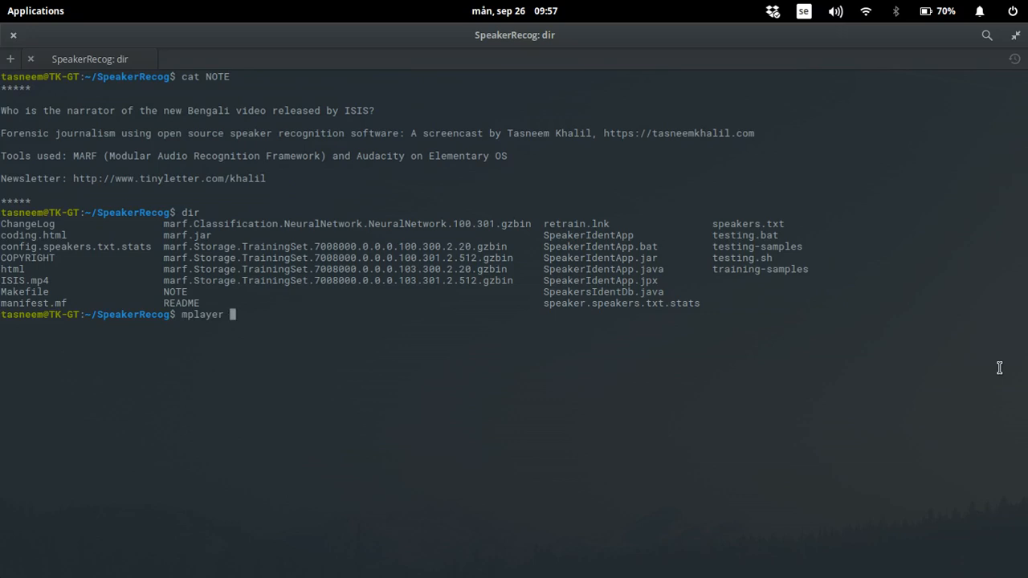
type("ISIS.mp4")
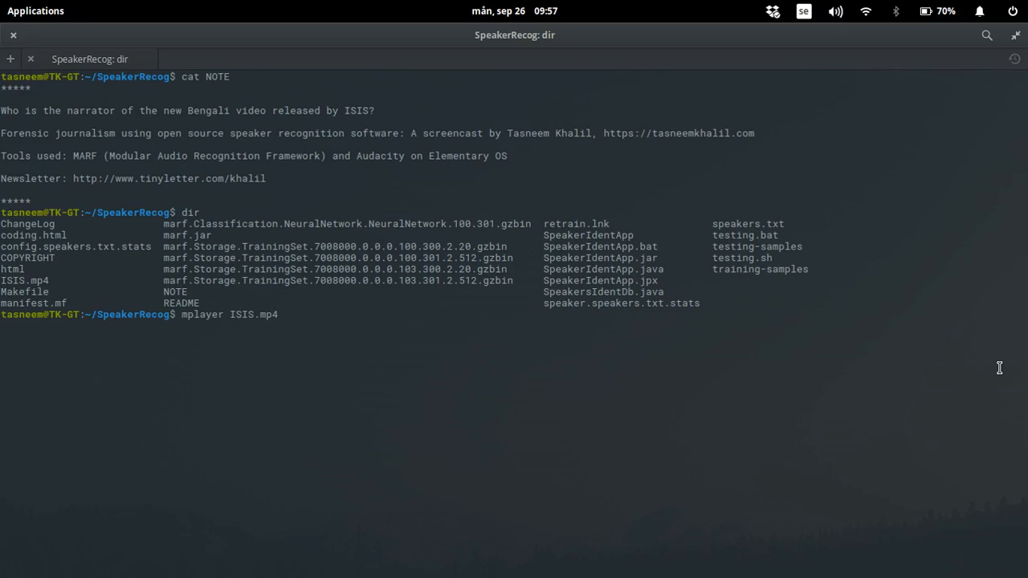
key("Return")
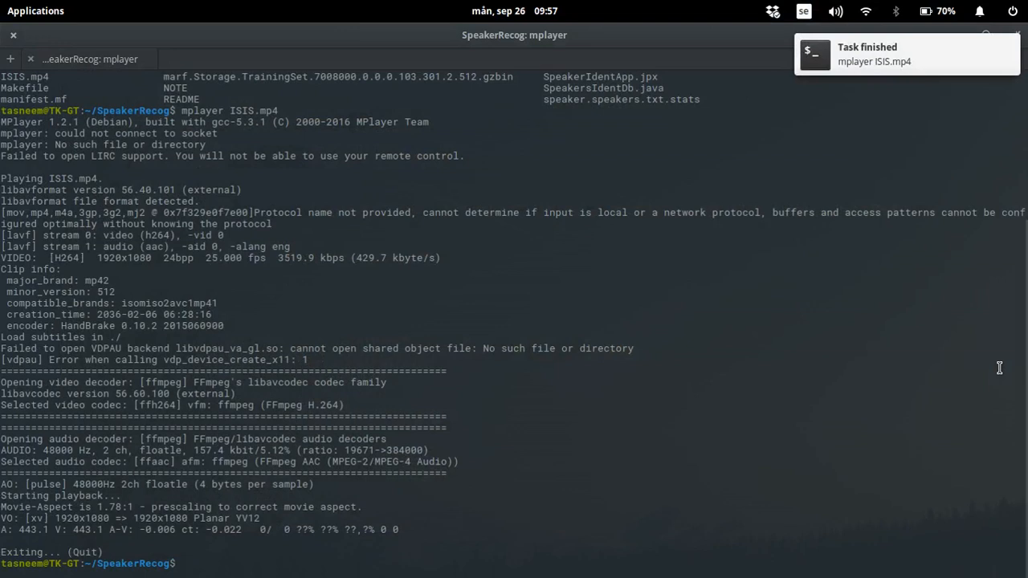
- Clear the screen, relist the folder with dir and mark speakers.txt in the listing
type("cle")
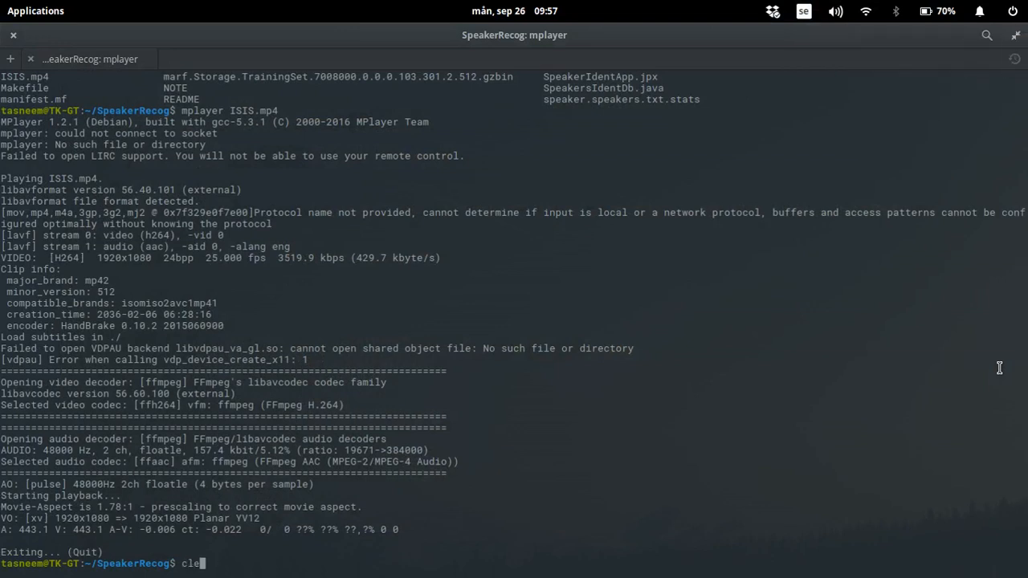
key("Return")
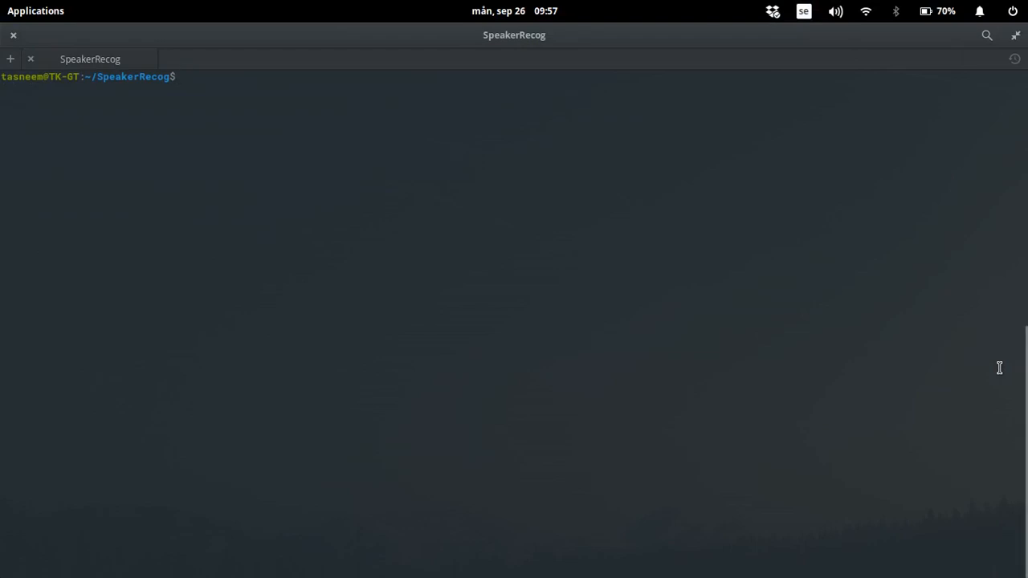
type("dir")
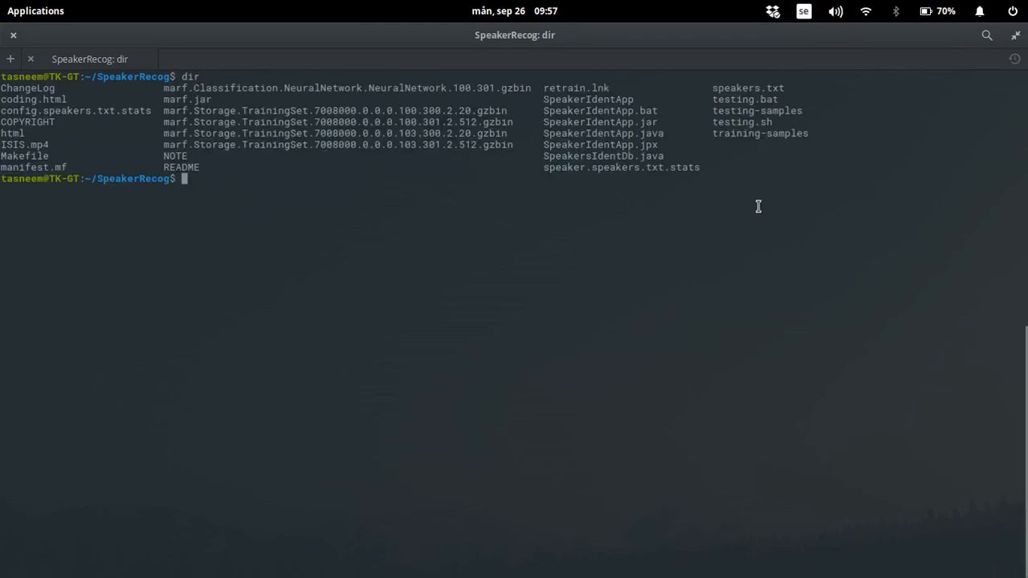
mouse_move(808, 116)
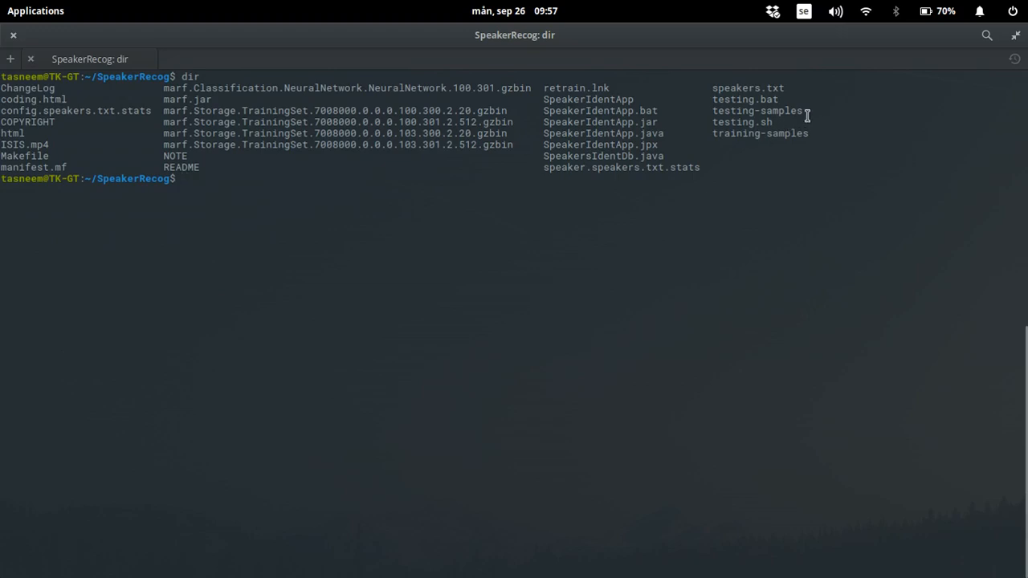
double_click(756, 110)
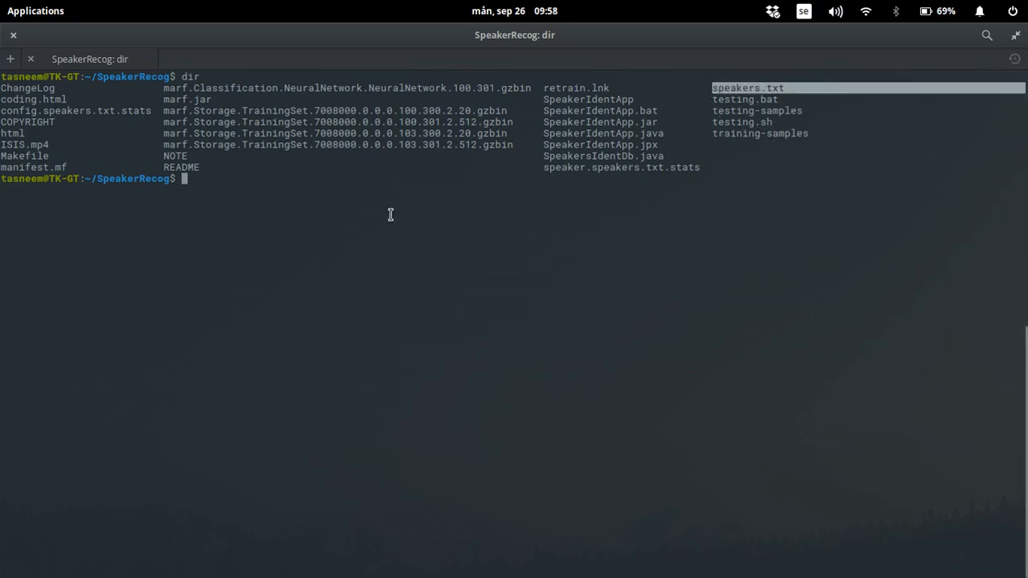
- Show speakers.txt with cat, listing the 33 known speakers and their training WAV files
type("c")
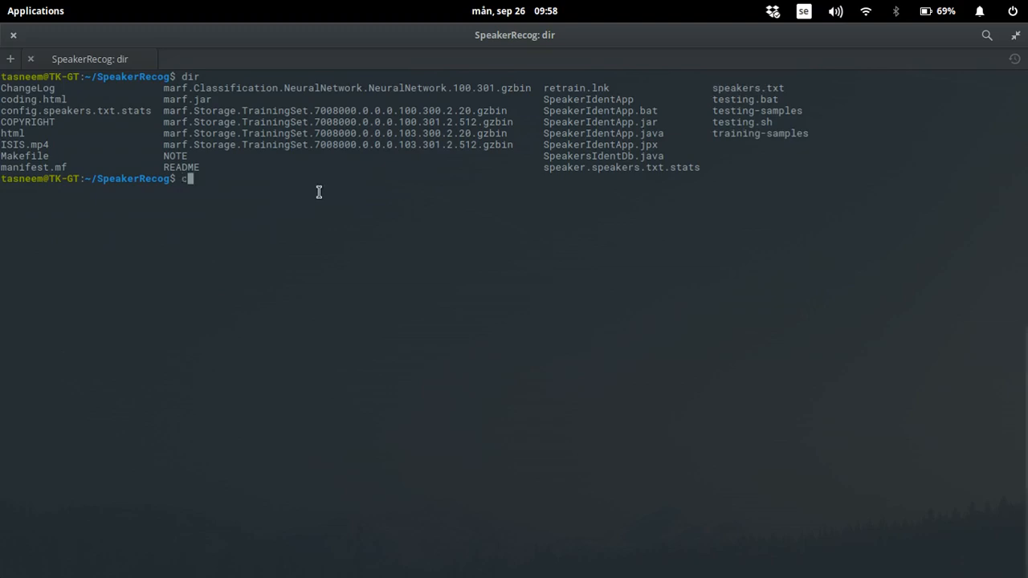
type("at")
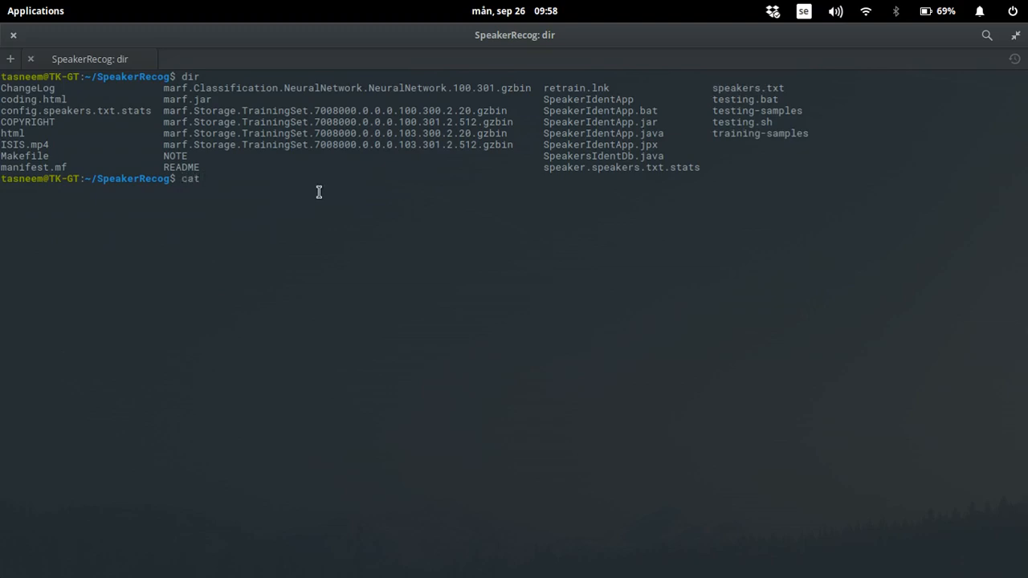
type("speaker")
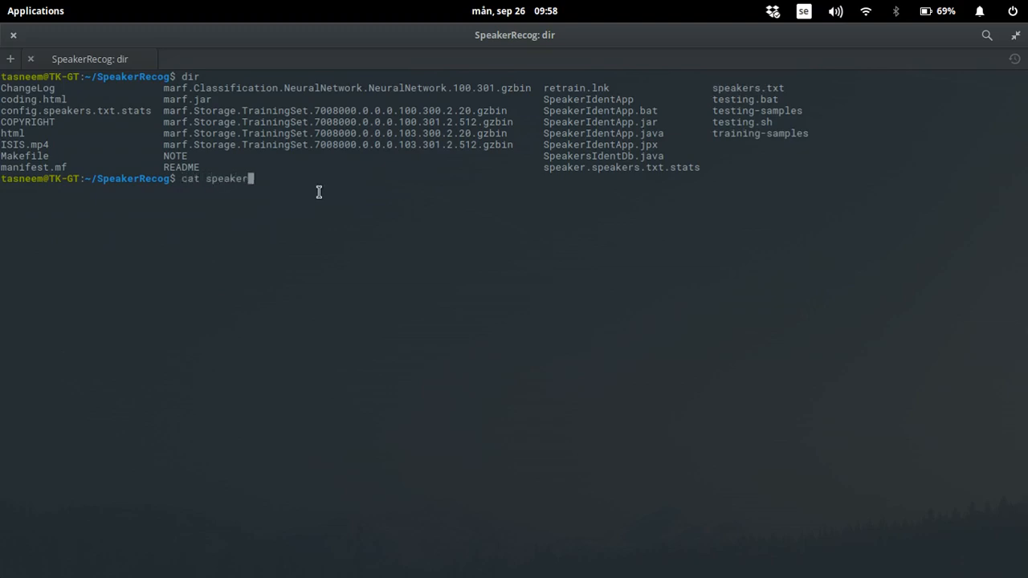
type("s")
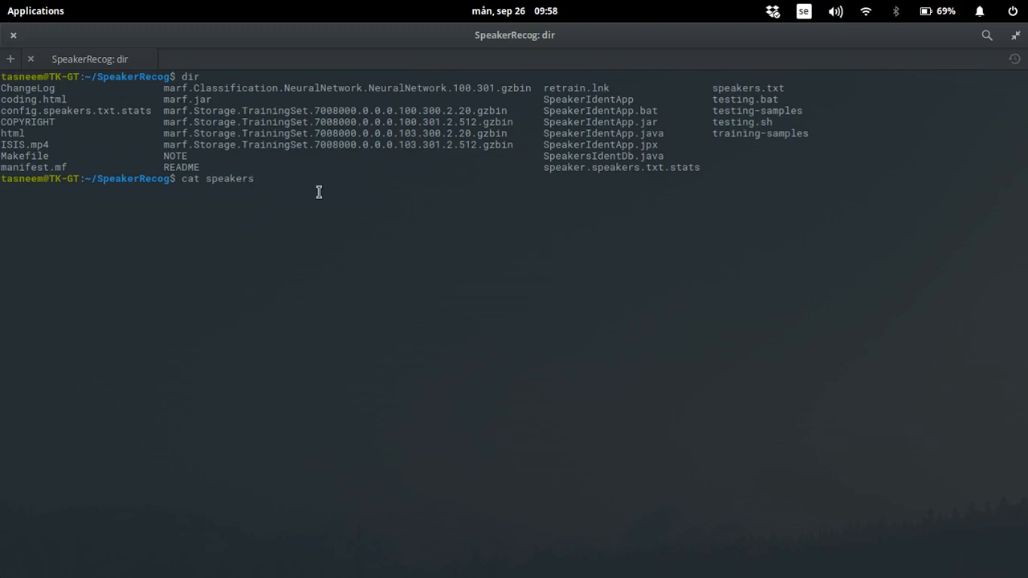
type(".txt")
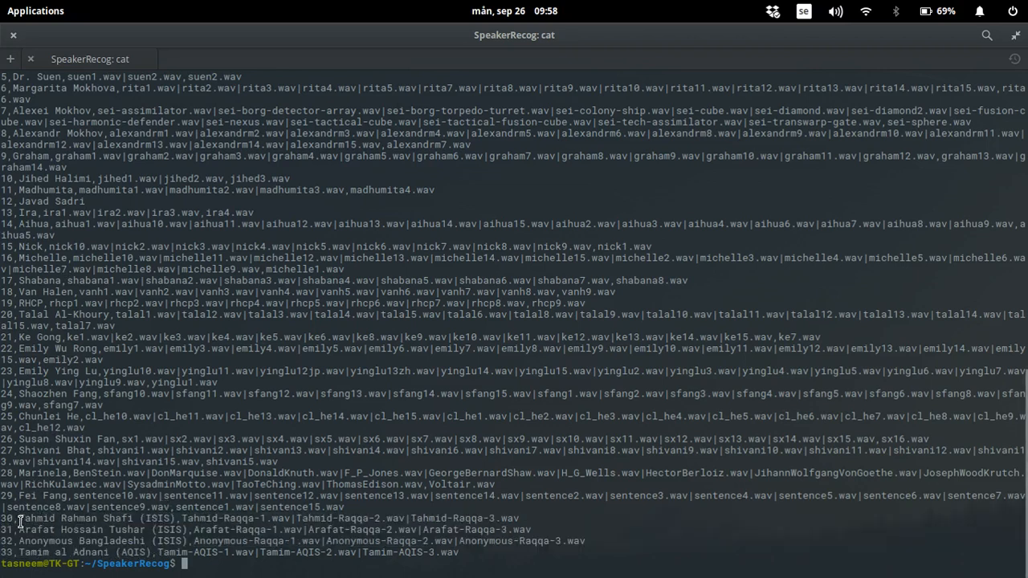
double_click(76, 518)
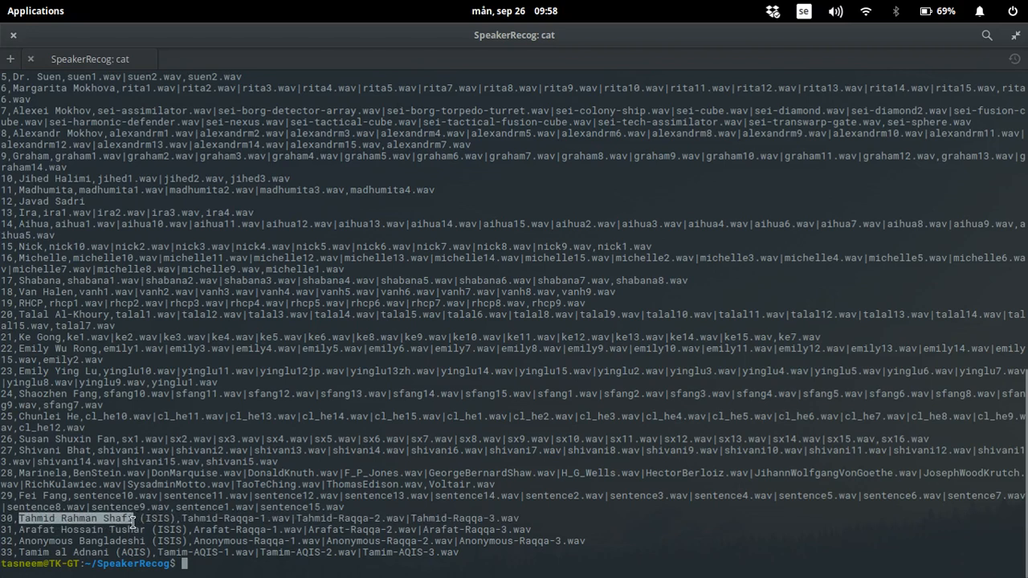
double_click(105, 529)
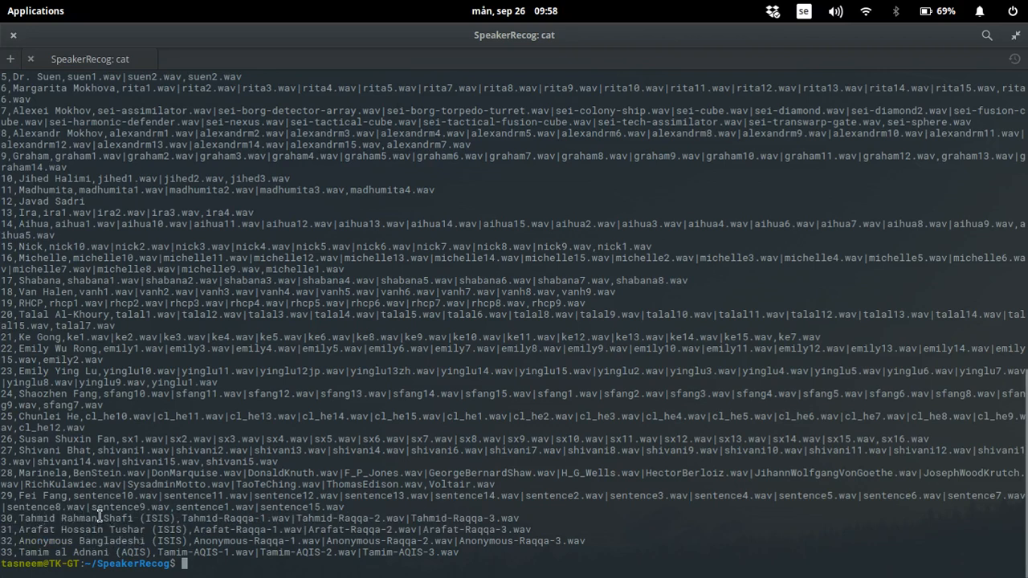
mouse_move(108, 536)
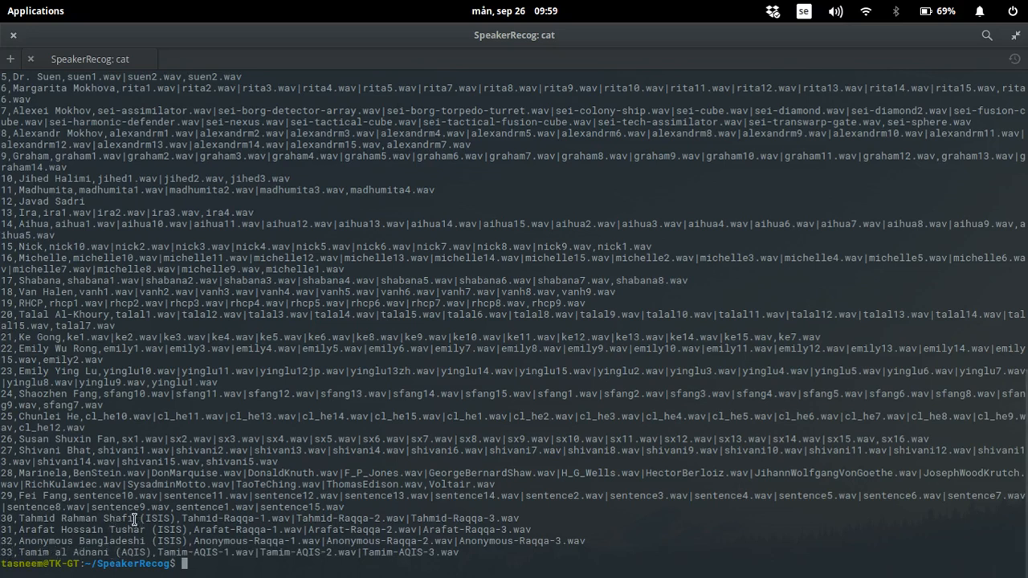
double_click(76, 518)
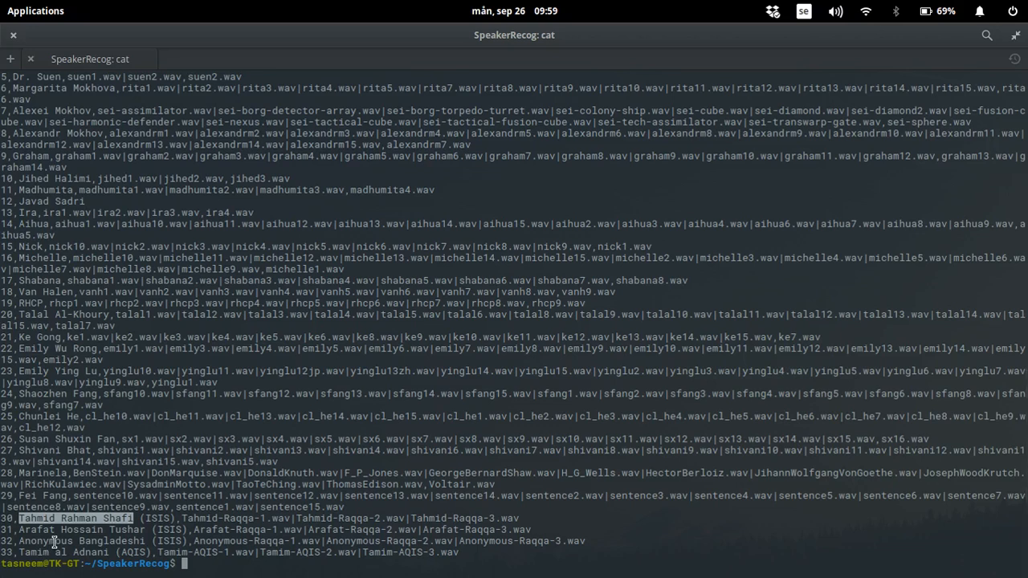
mouse_move(63, 553)
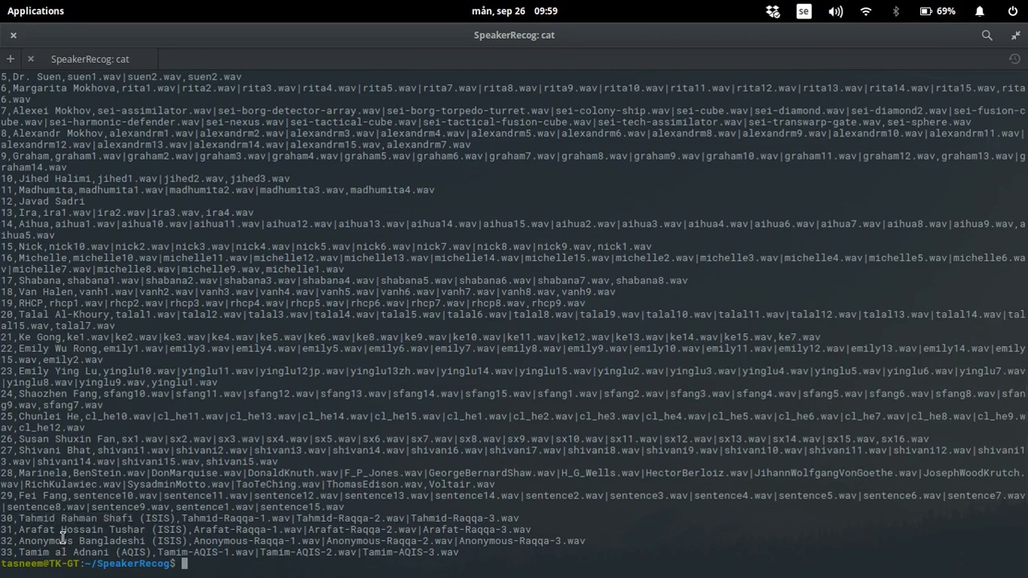
type("a")
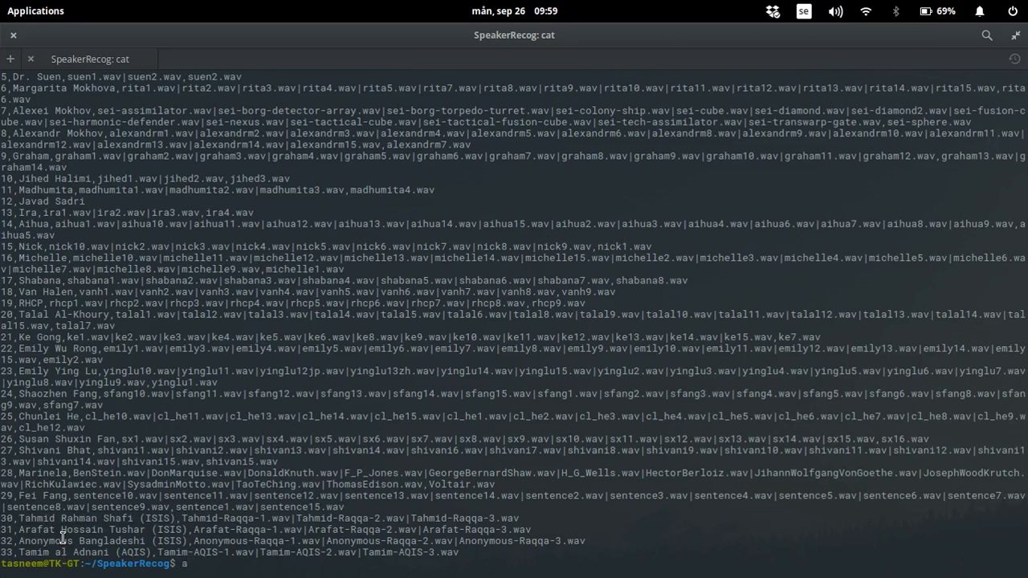
type("play")
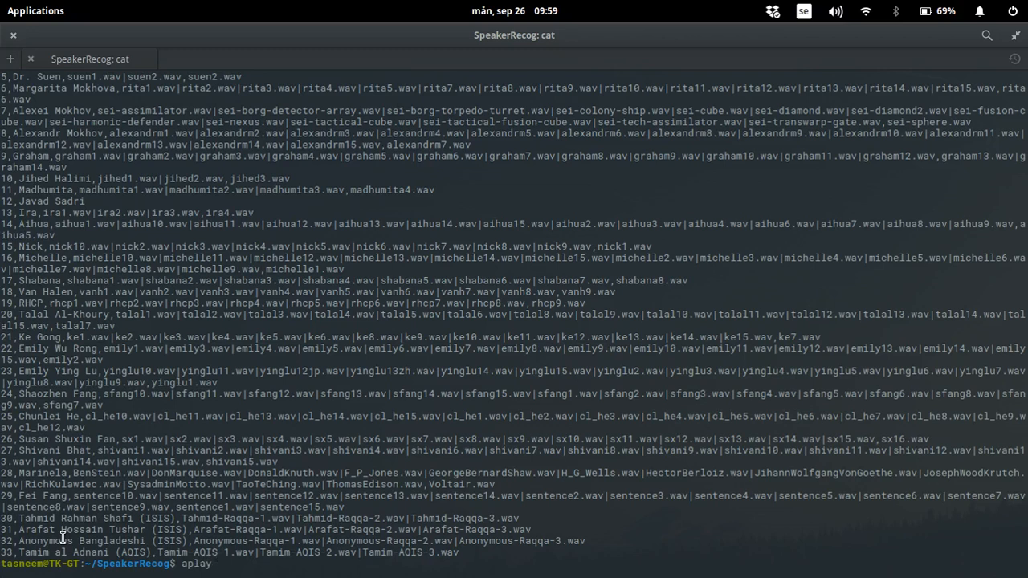
type("t")
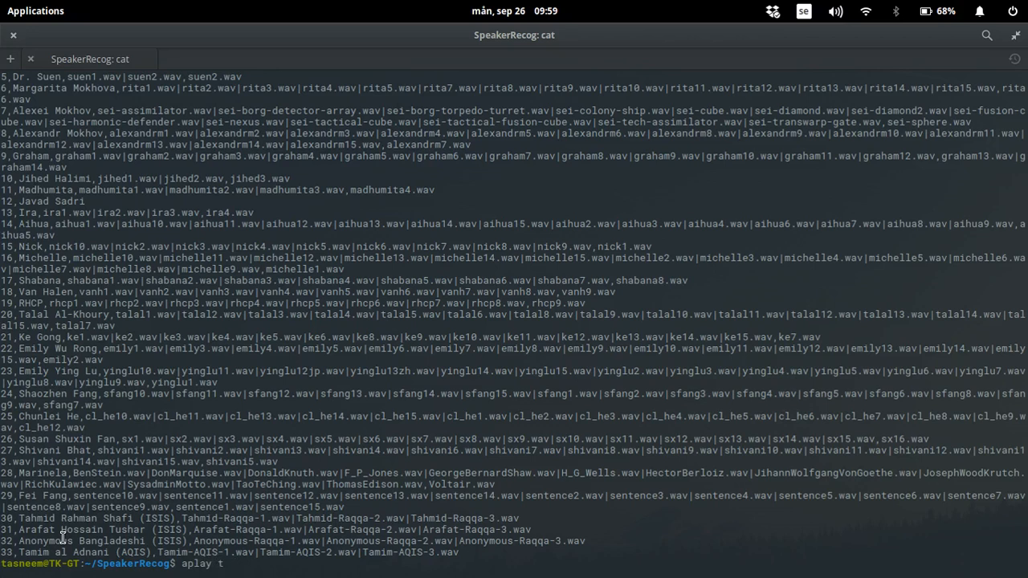
type("raining-samples/")
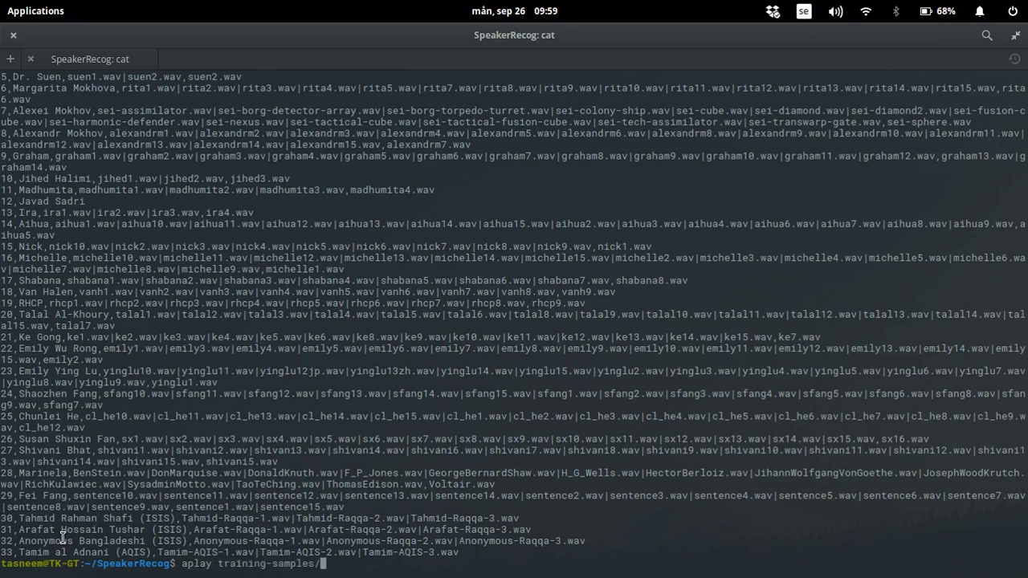
type("Tahmid-Raqqa-1.wav")
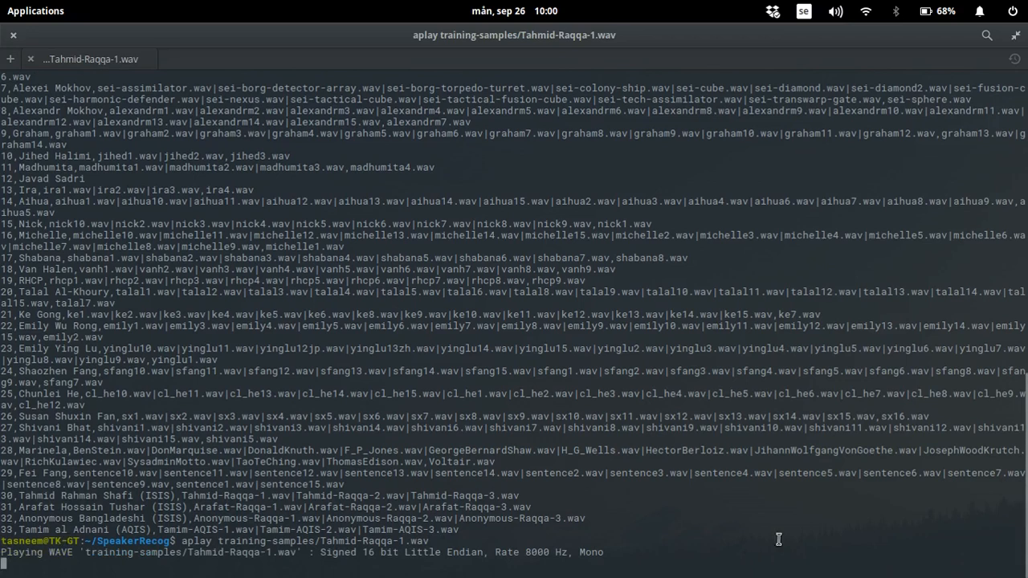
mouse_move(878, 527)
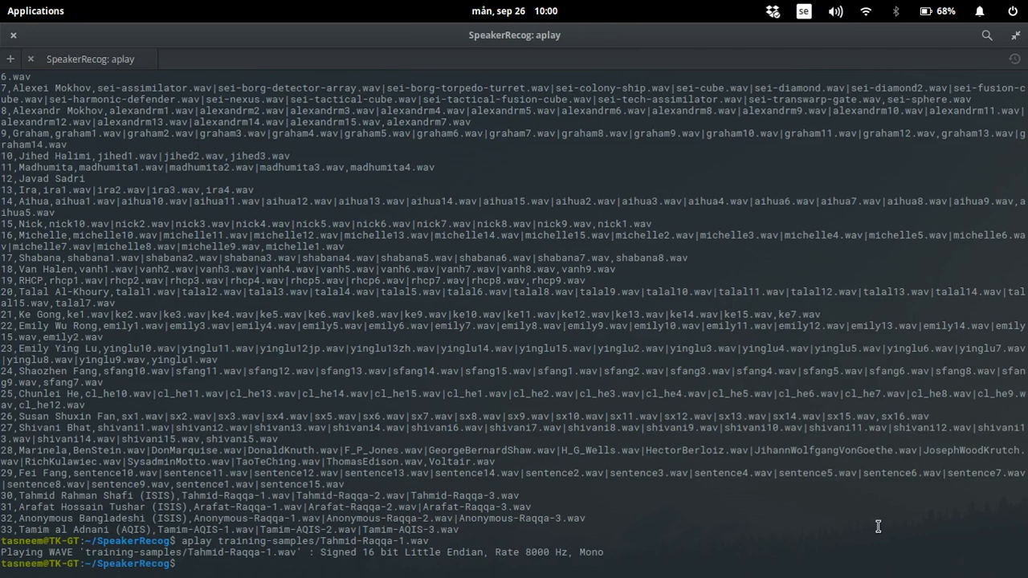
- Clear the screen and play testing-samples/ISVID1.wav with aplay
type("cle")
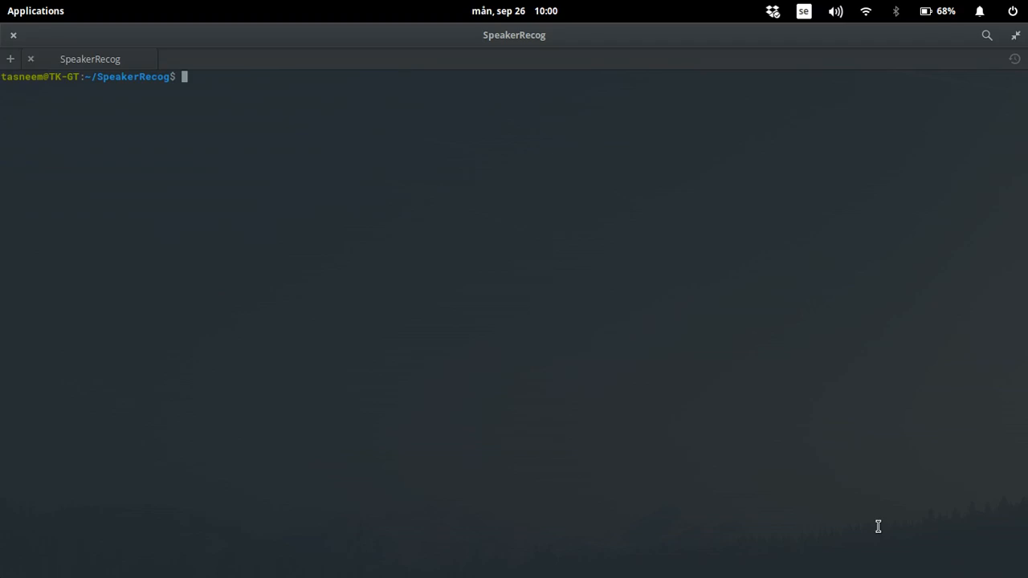
type("aplay")
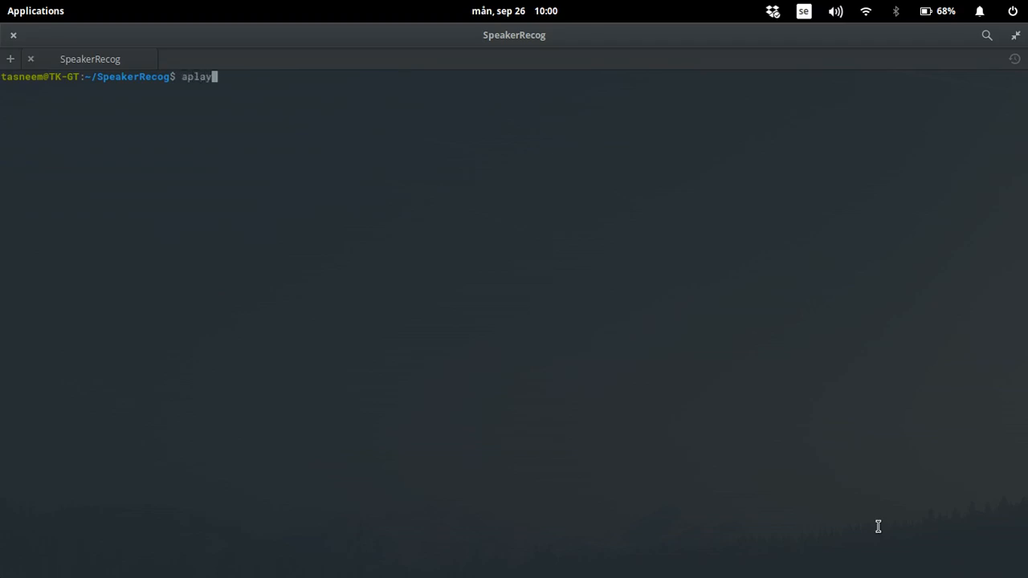
type("\" \"")
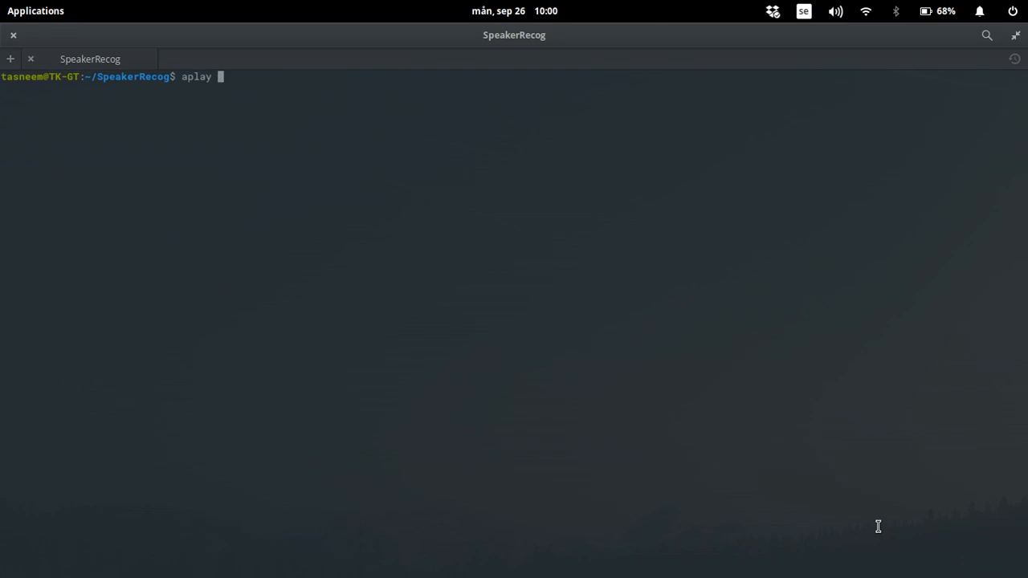
type("tes")
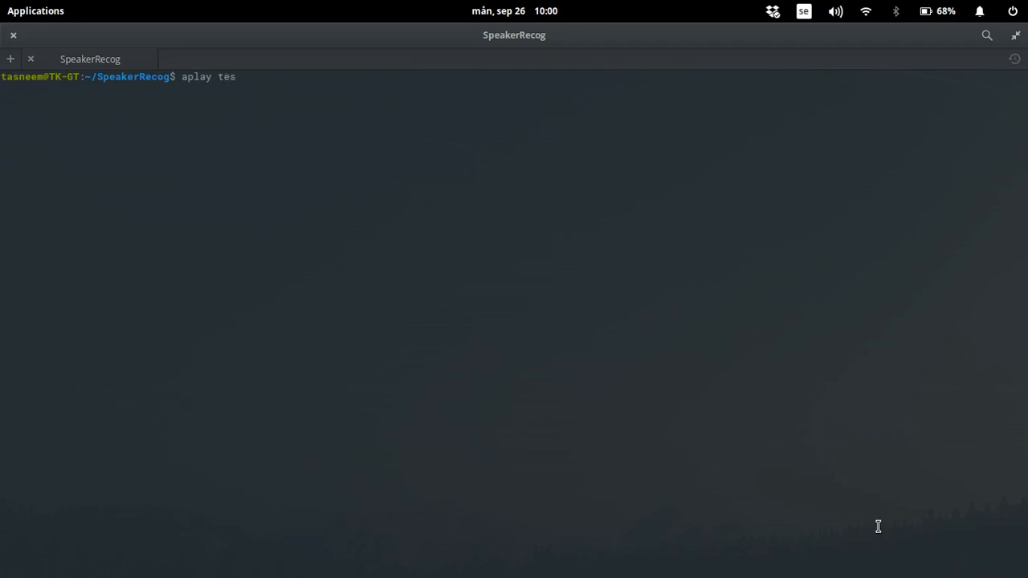
type("ting-")
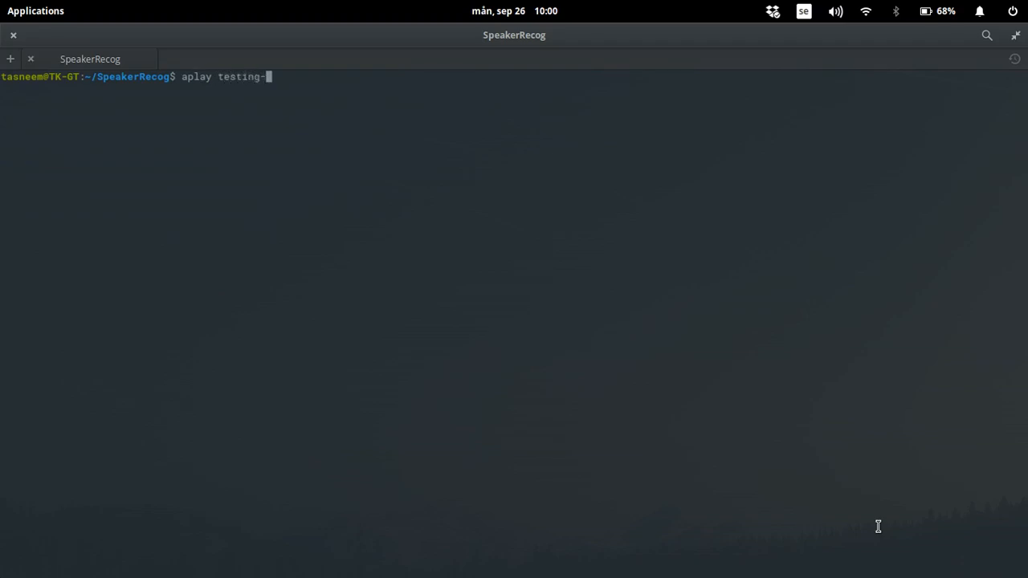
type("samples/")
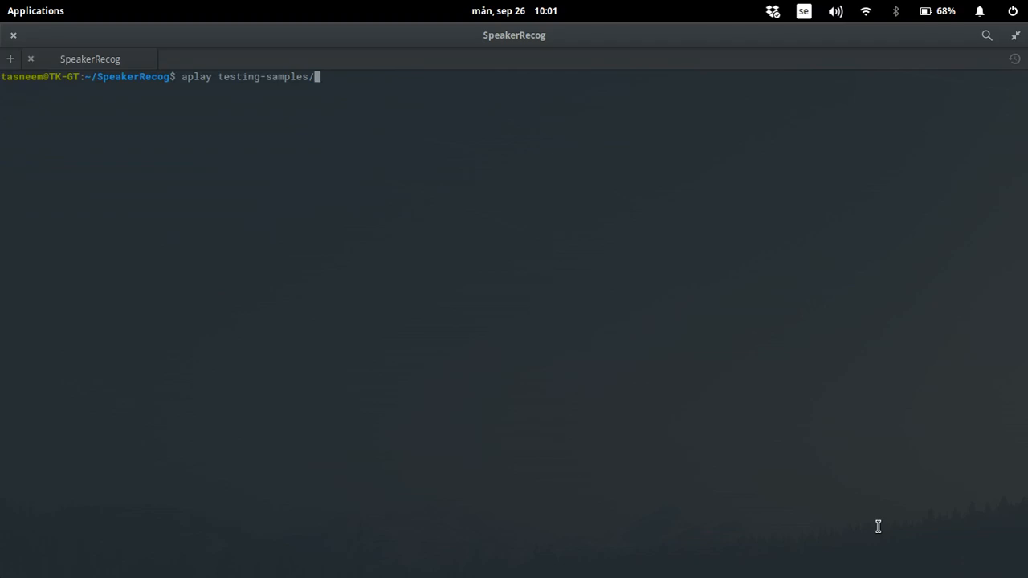
type("IS")
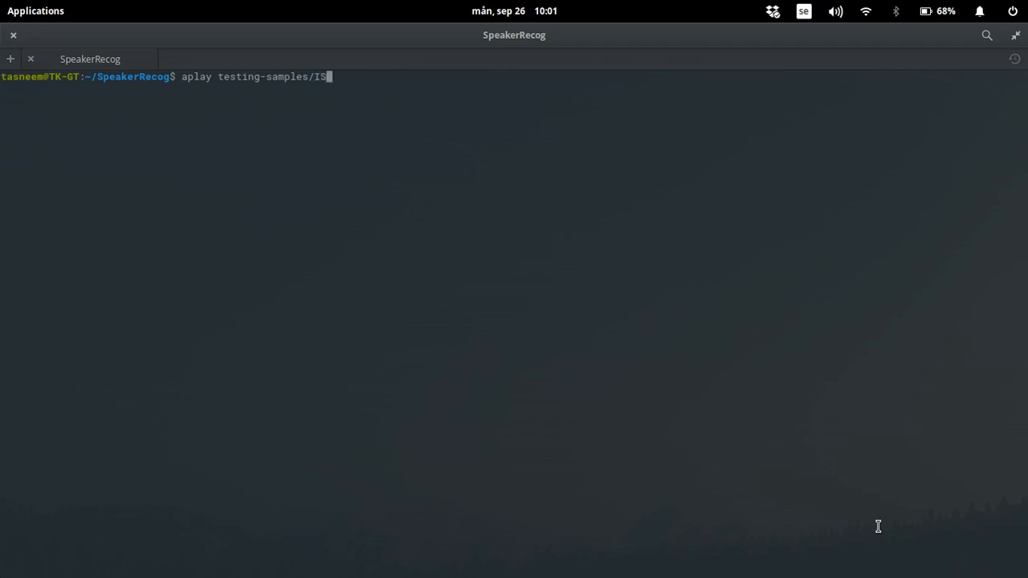
type("VID1")
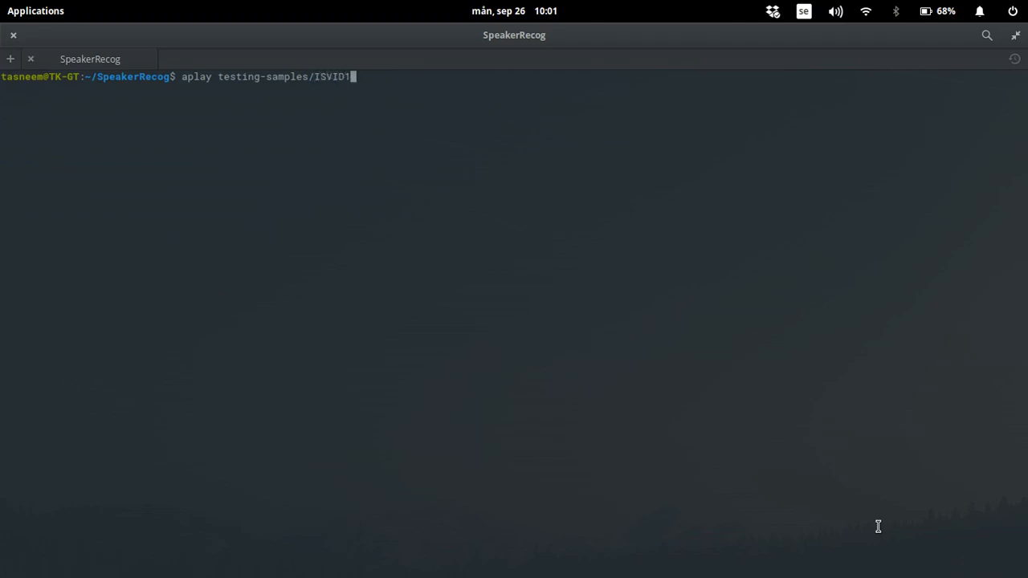
type(".wav")
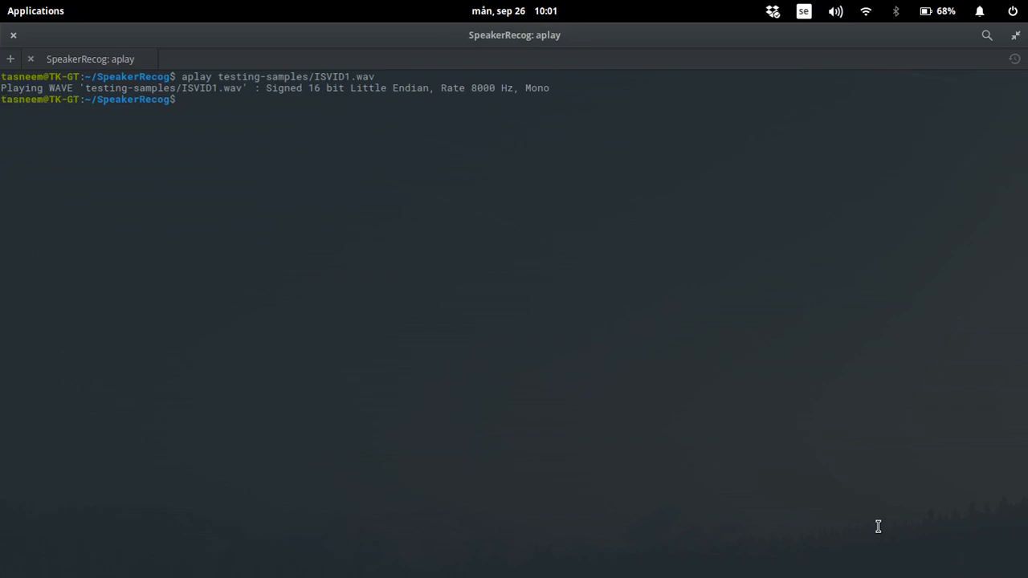
- Run ./SpeakerIdentApp --ident on testing-samples/ISVID1.wav, identifying speaker ID 30 Tahmid Rahman Shafi (ISIS)
type(".")
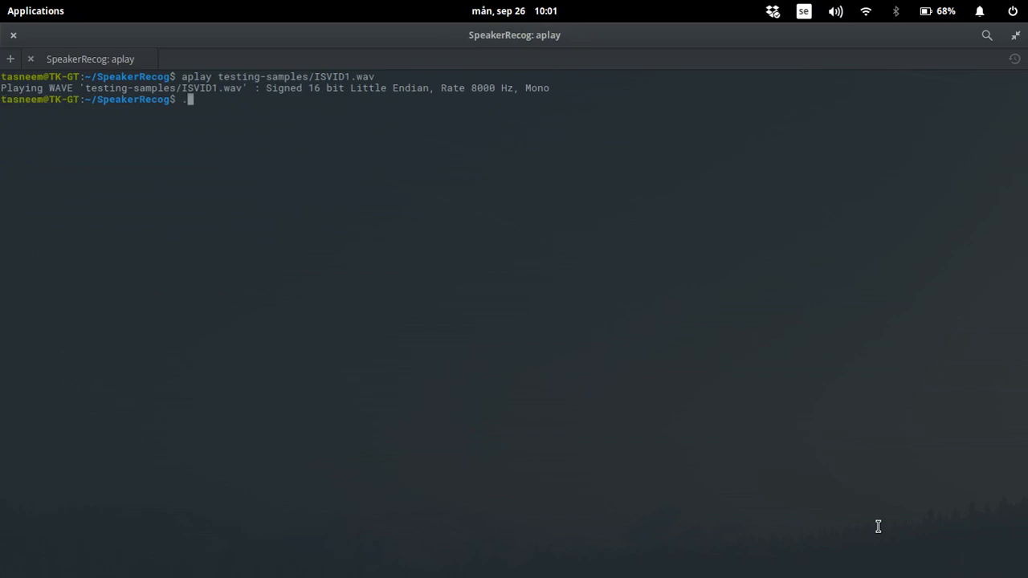
type("./S")
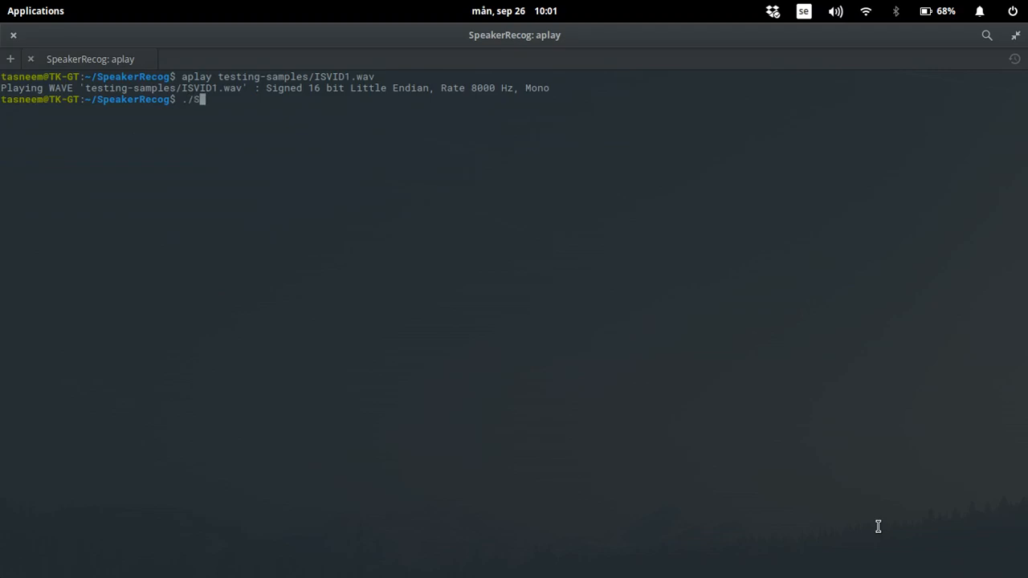
type("peaker")
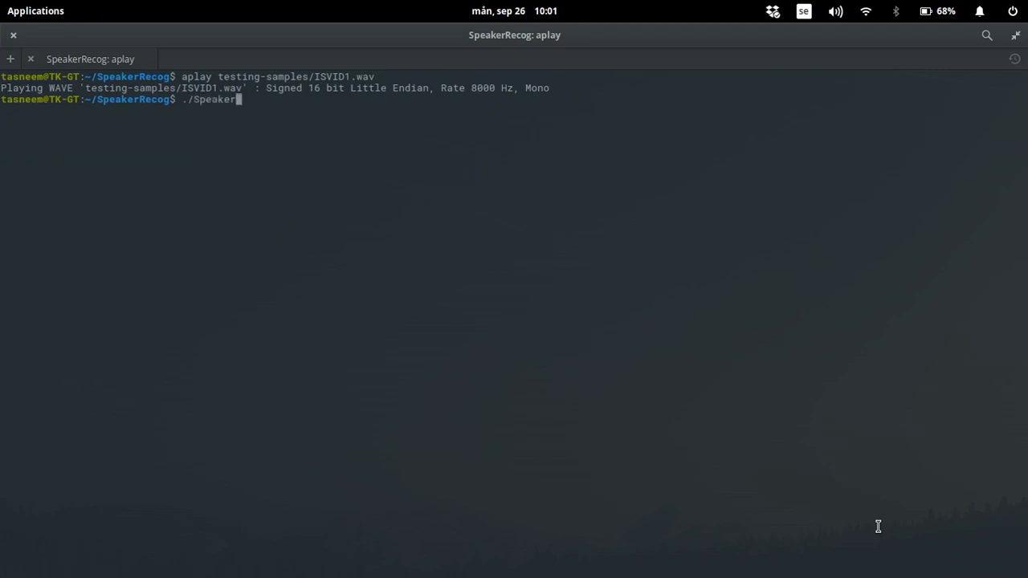
type("IdentApp")
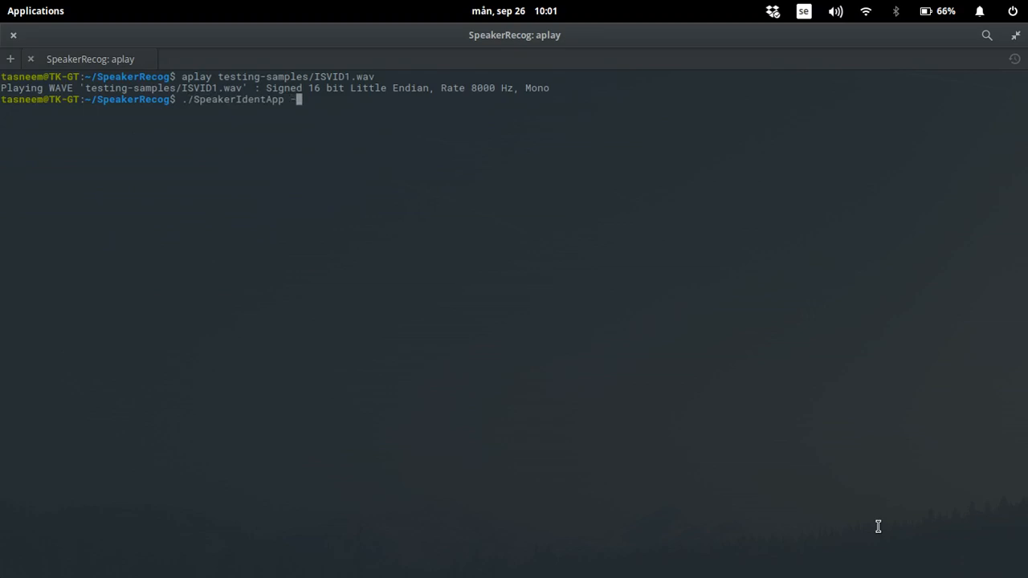
type("-ident")
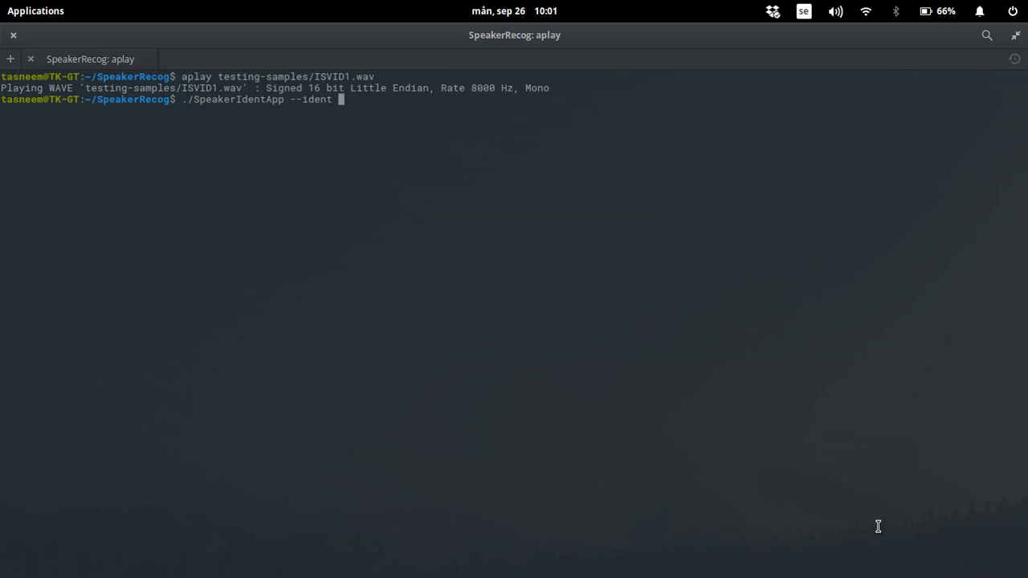
type("testing-samples/")
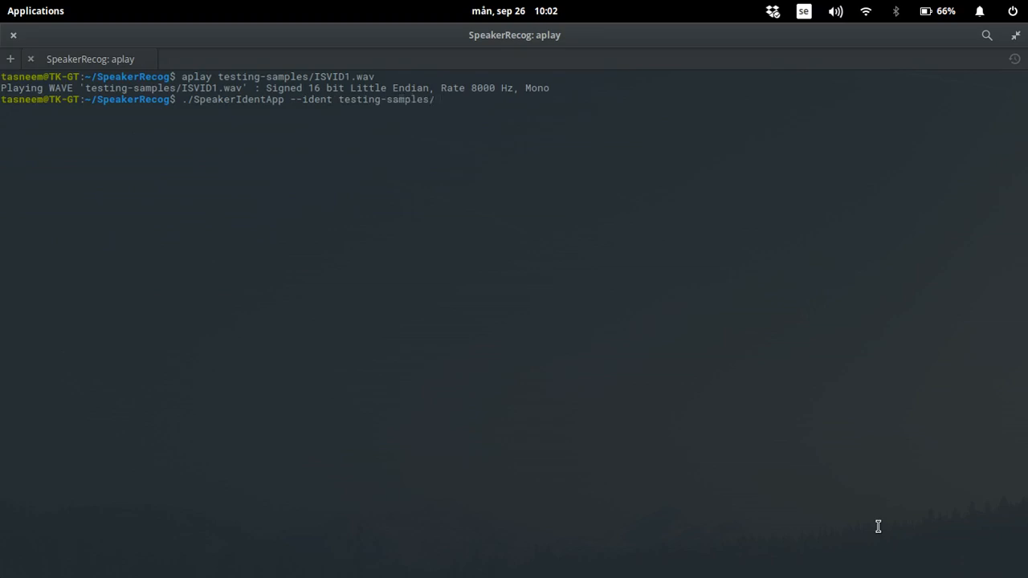
type("ISVID1.wav")
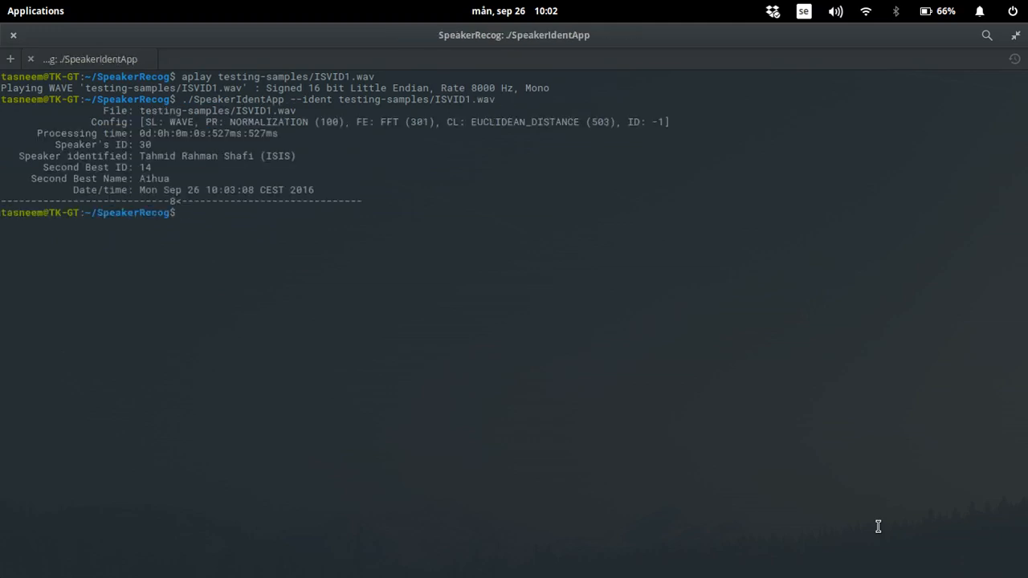
mouse_move(620, 310)
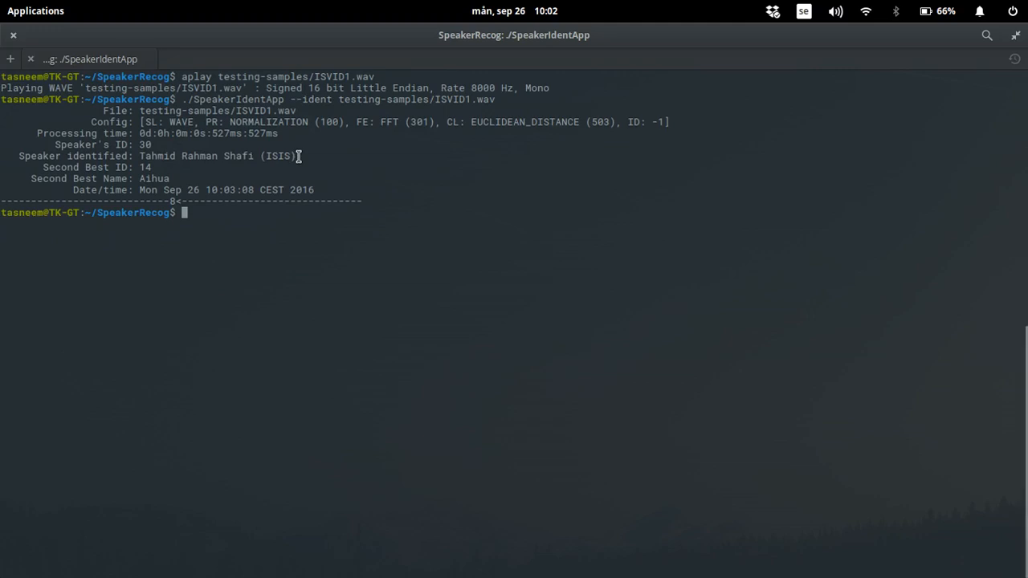
mouse_move(258, 241)
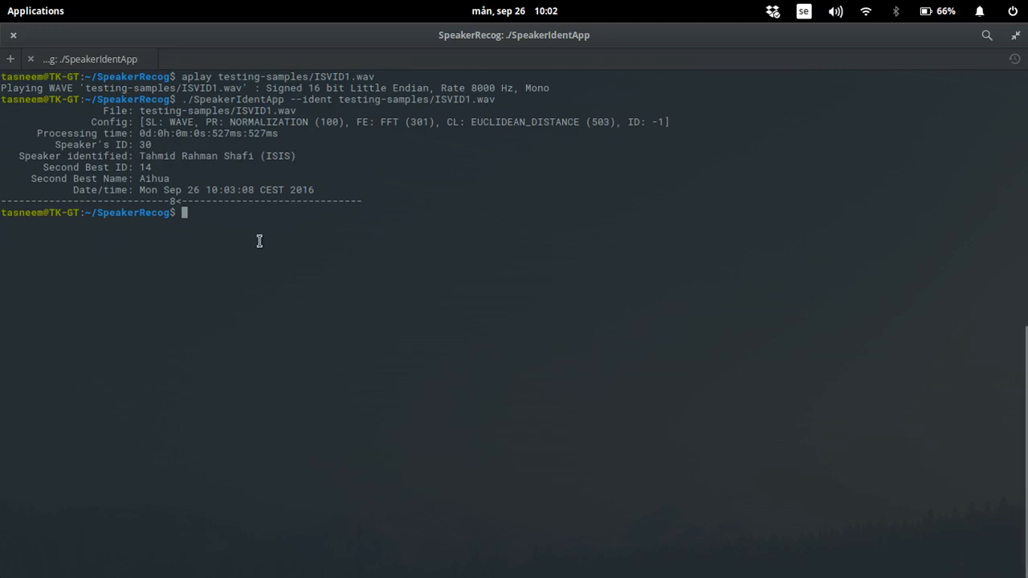
mouse_move(240, 280)
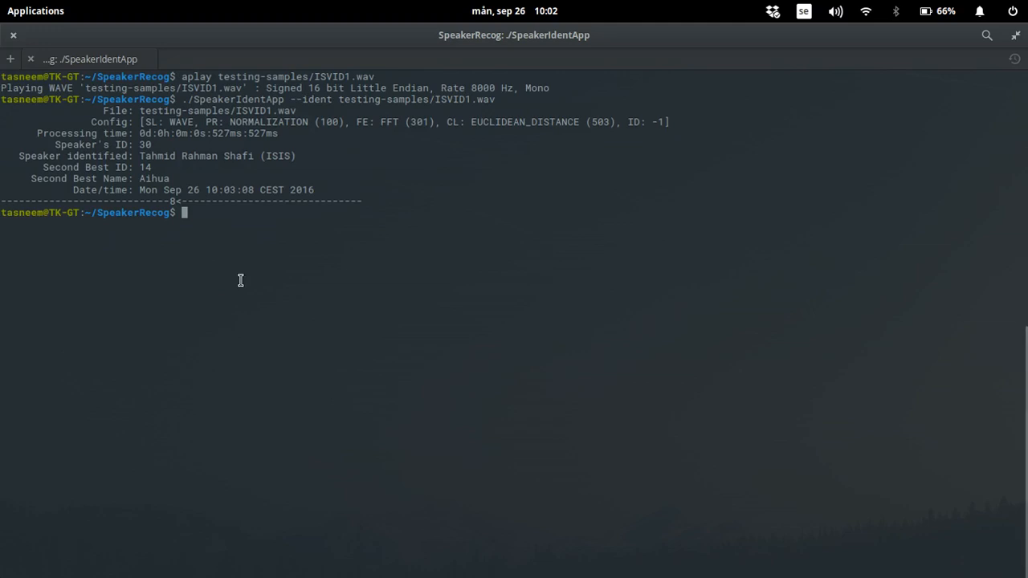
- Recall the aplay command and play testing-samples/ISVID2.wav
type("./SpeakerIdentApp --ident testing-samples/ISVID1.wav")
type("aplay testing-samples/ISVID2.wav")
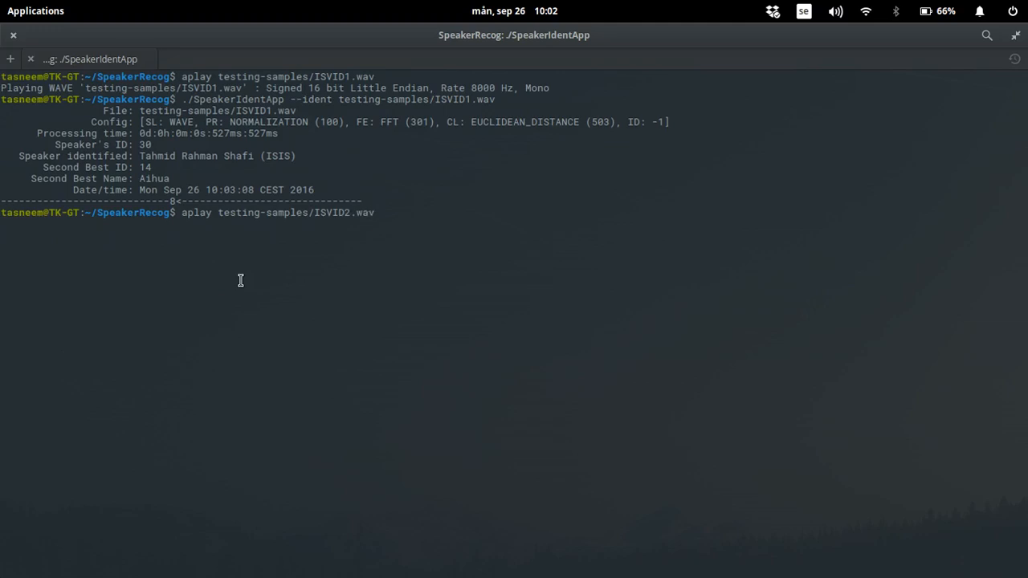
key("Return")
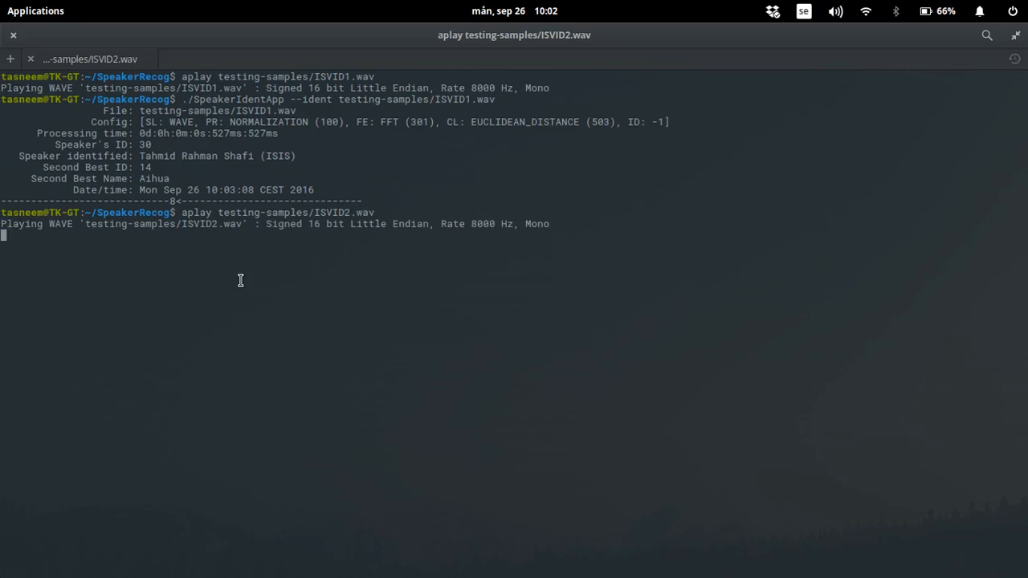
mouse_move(942, 292)
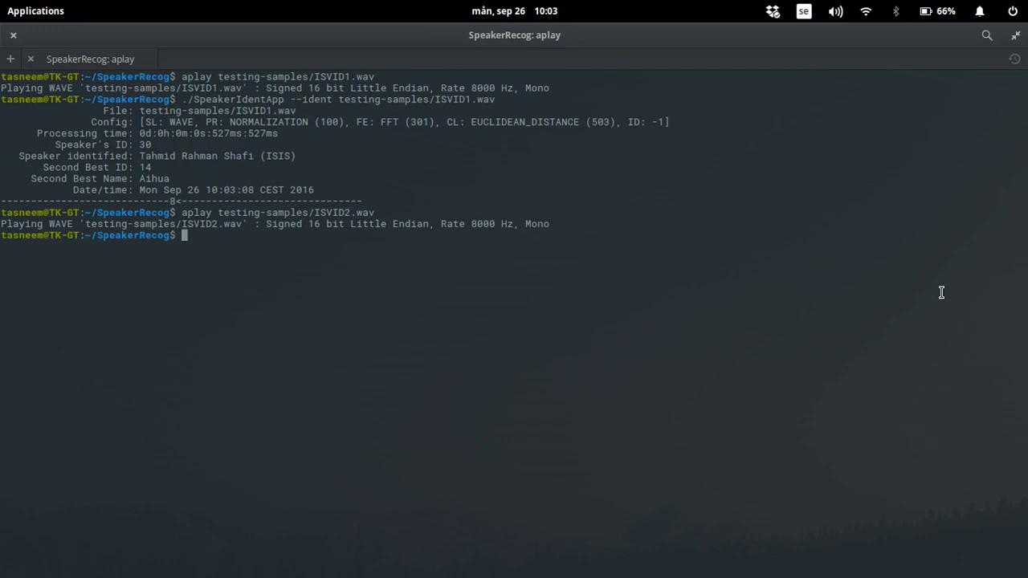
- Run SpeakerIdentApp --ident on ISVID2.wav, again matching speaker ID 30
type("./SpeakerIdentApp --ident testing-samples/ISVID1.wav")
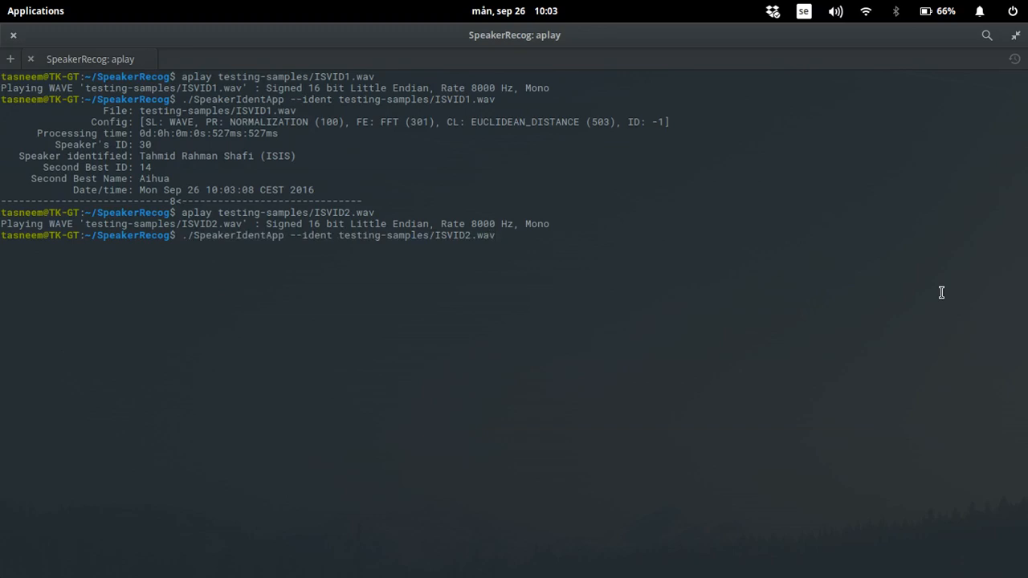
key("Return")
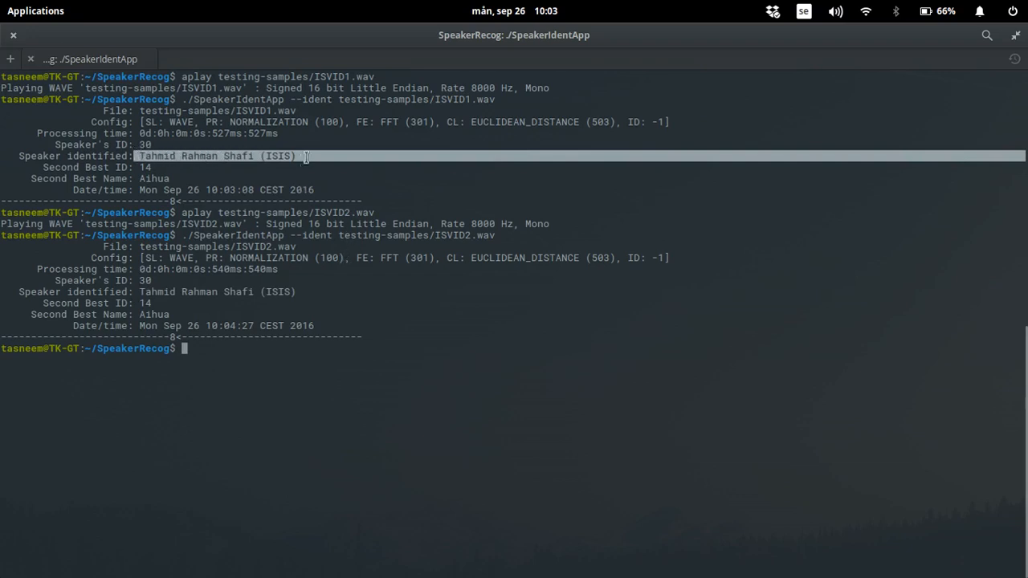
mouse_move(307, 295)
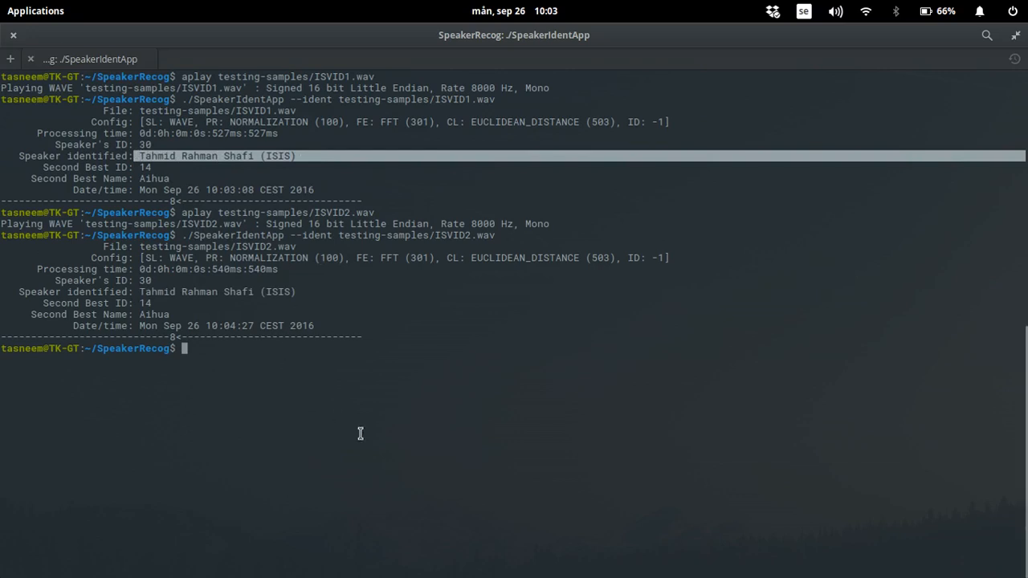
- Run SpeakerIdentApp --ident on ISVID3.wav, also matching speaker ID 30
type("./SpeakerIdentApp --ident testing-samples/ISVID2.wav")
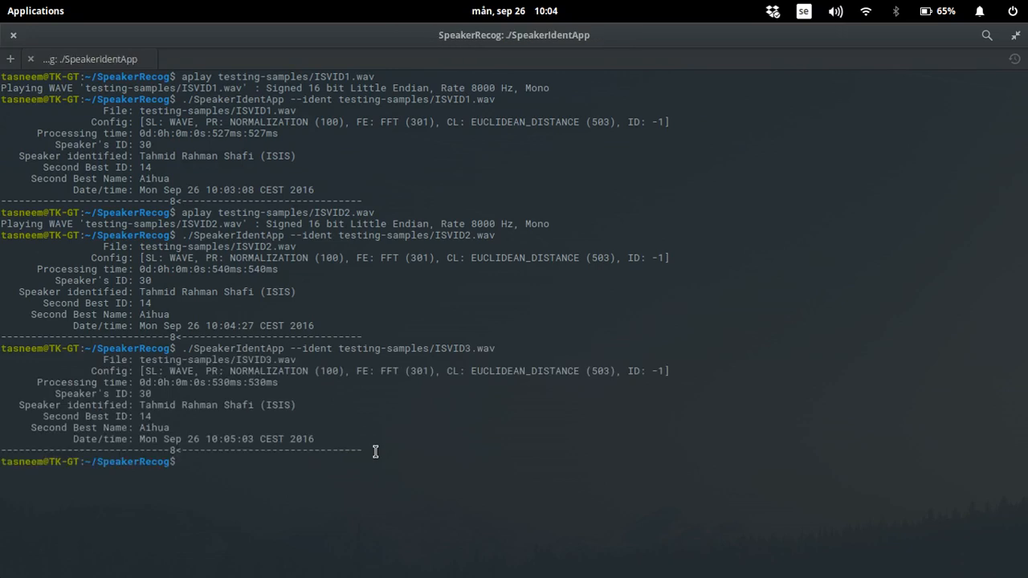
mouse_move(496, 457)
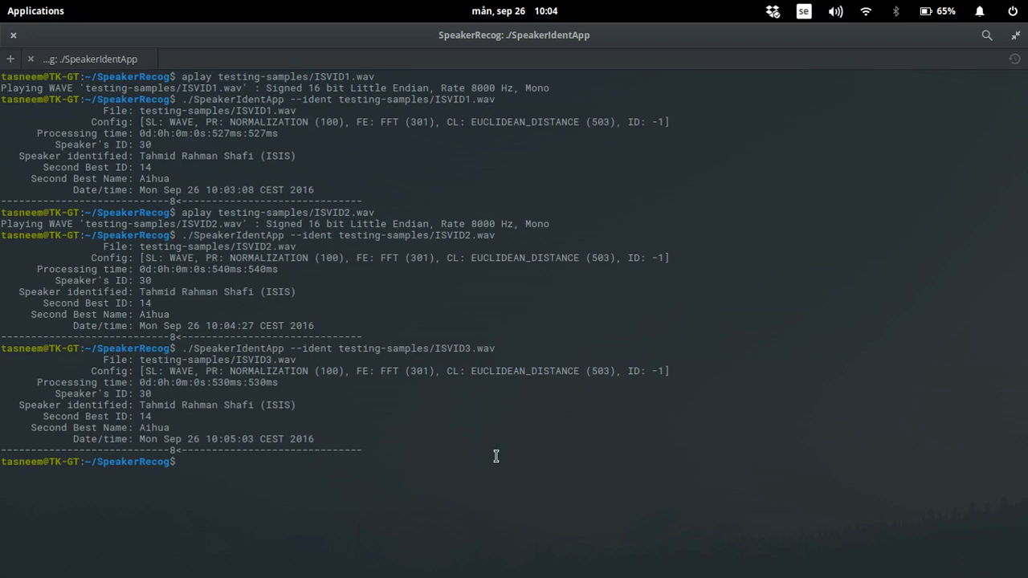
mouse_move(298, 415)
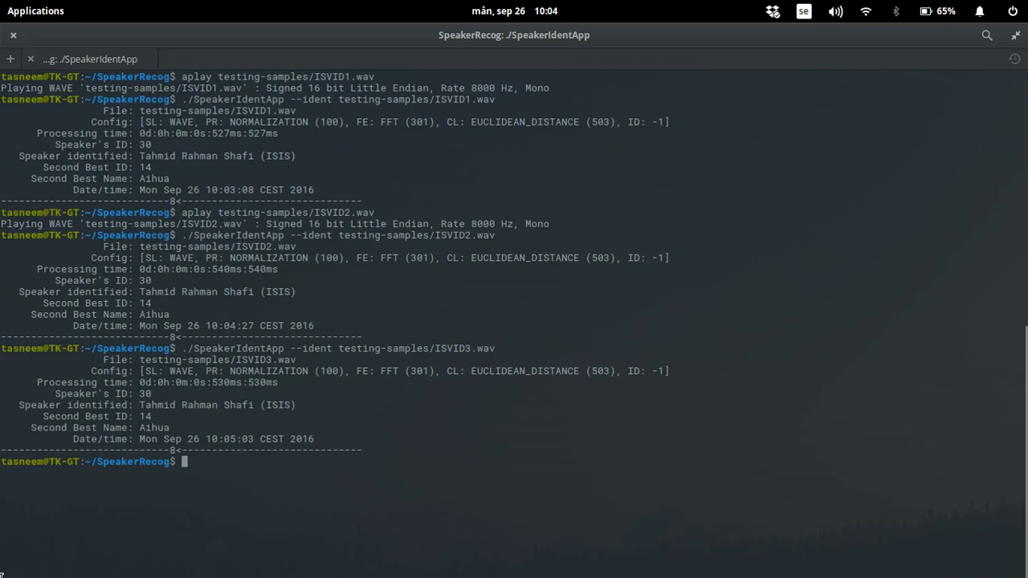
- Recall the aplay command, change ISVID2 to ISVID3 and play it, then mark the identified speaker's name
type("./SpeakerIdentApp --ident testing-samples/ISVID2.wav")
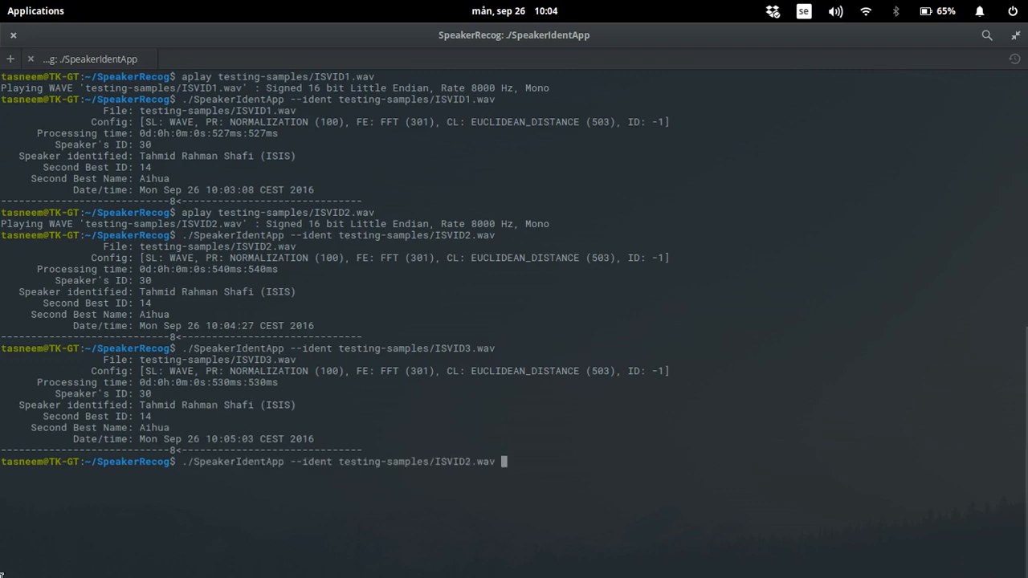
type("aplay testing-samples/ISVID2.wav")
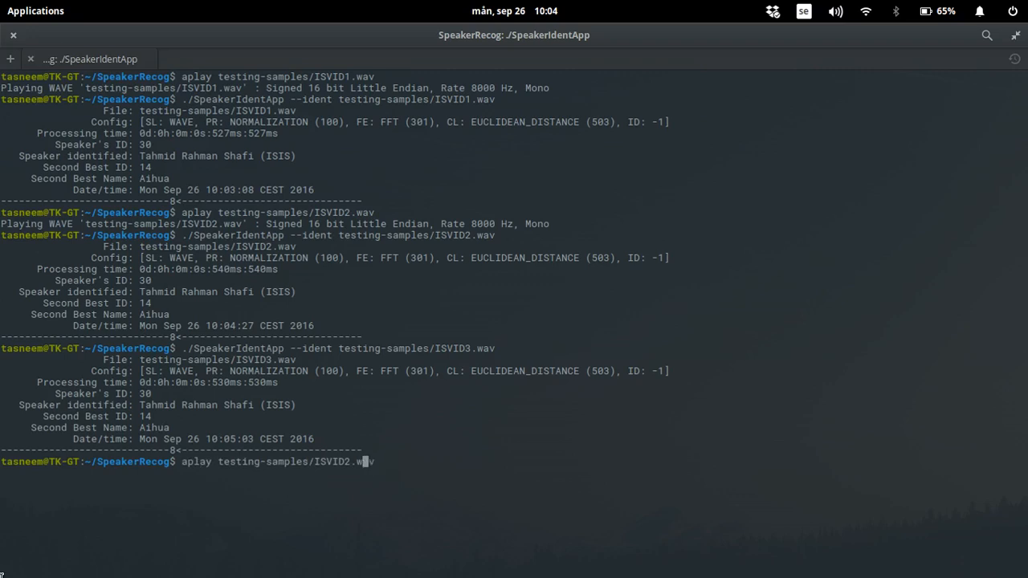
key("BackSpace")
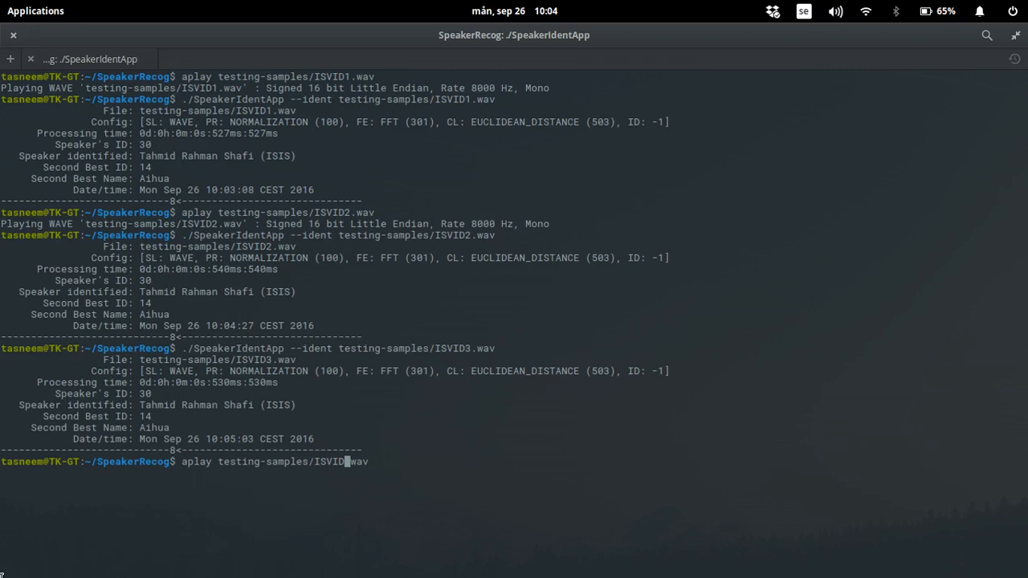
type("3")
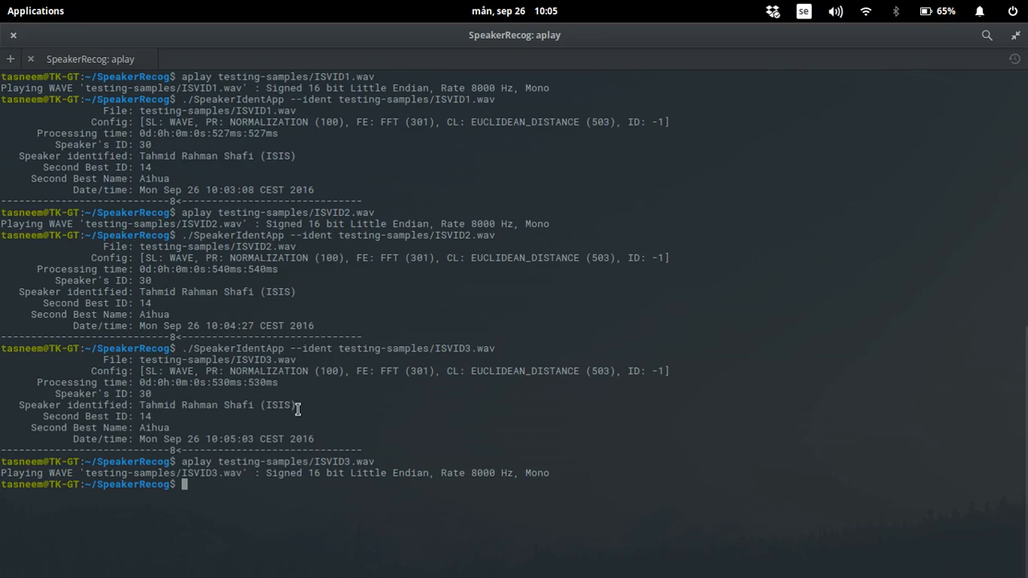
mouse_move(424, 402)
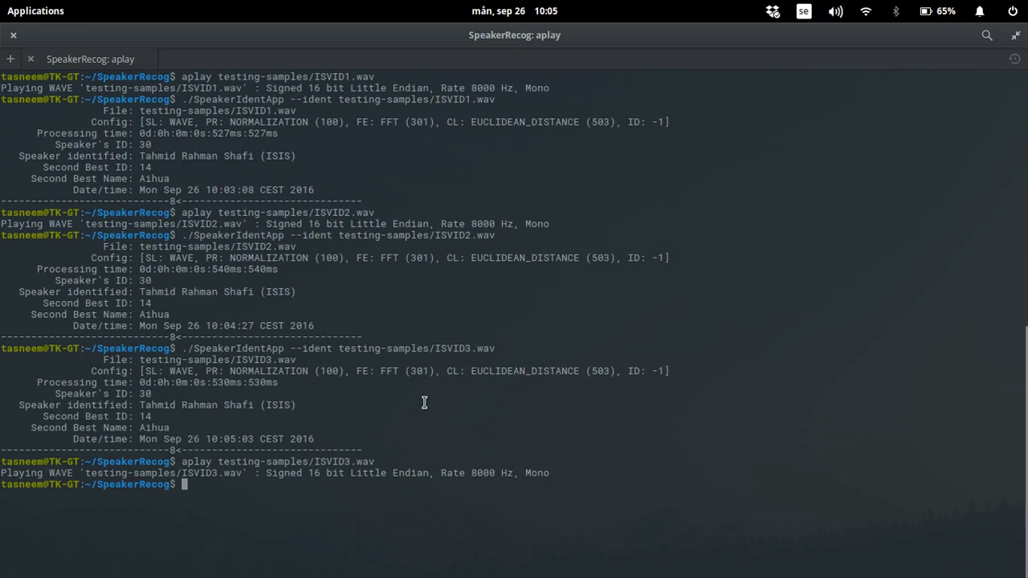
mouse_move(859, 327)
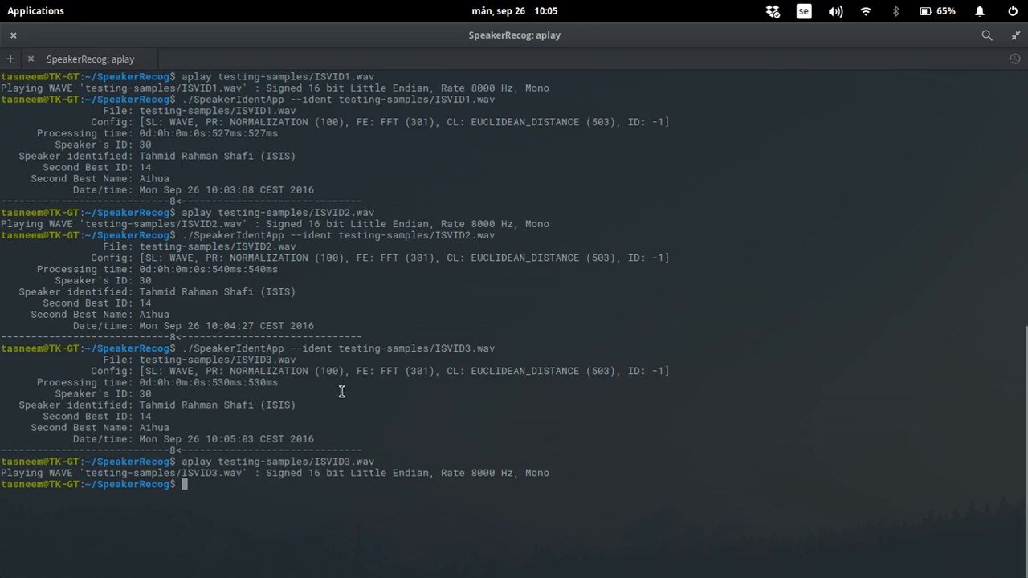
left_click_drag(181, 405, 258, 405)
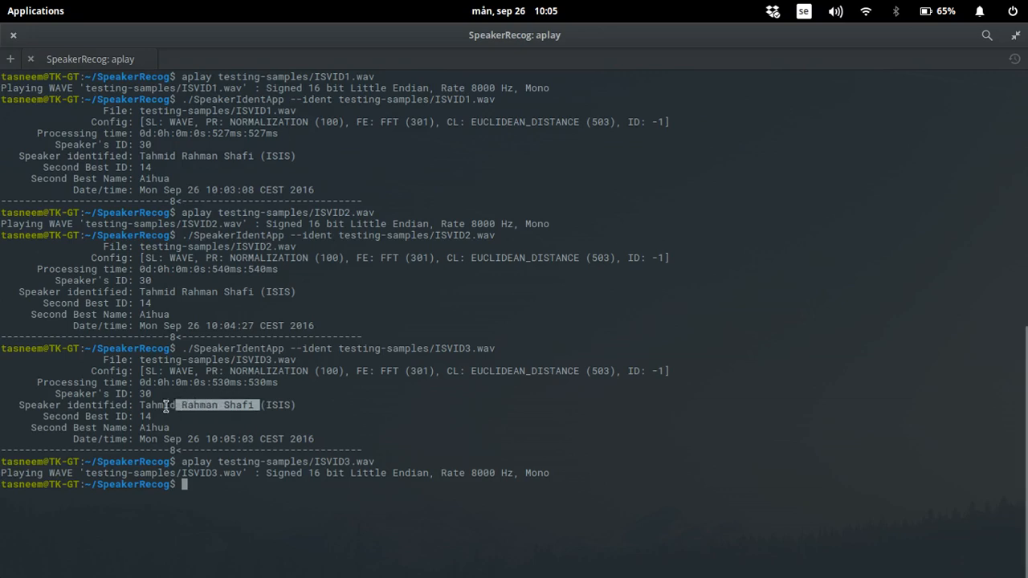